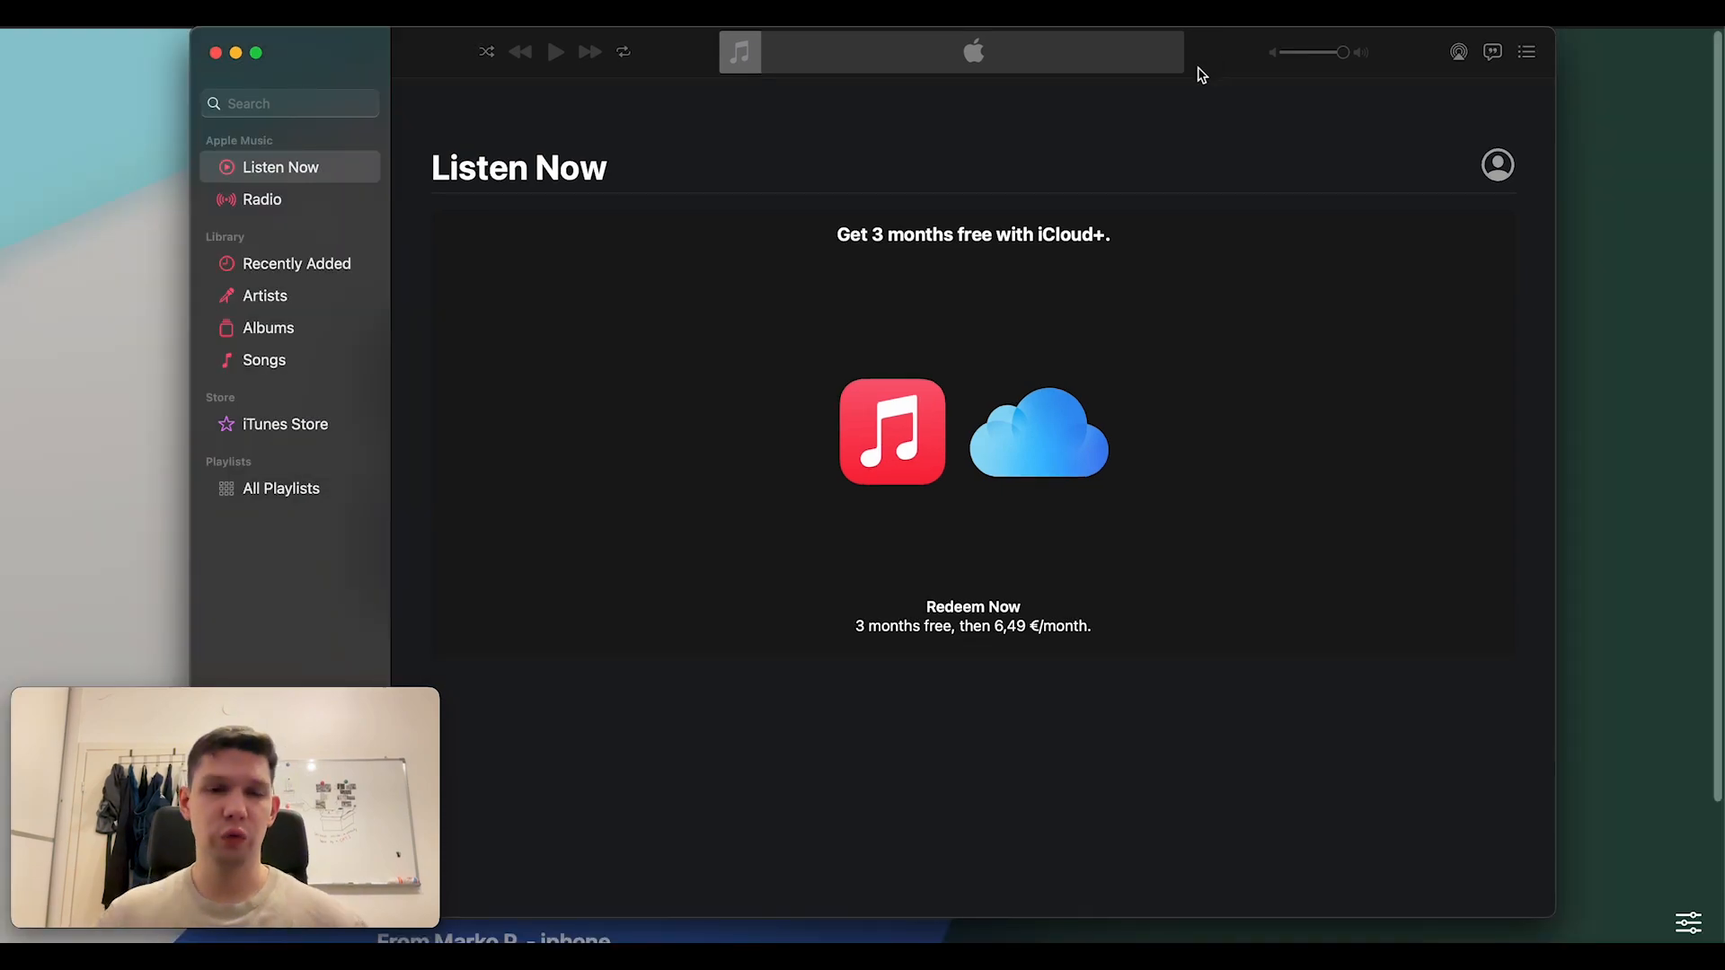
mouse_move(1183, 262)
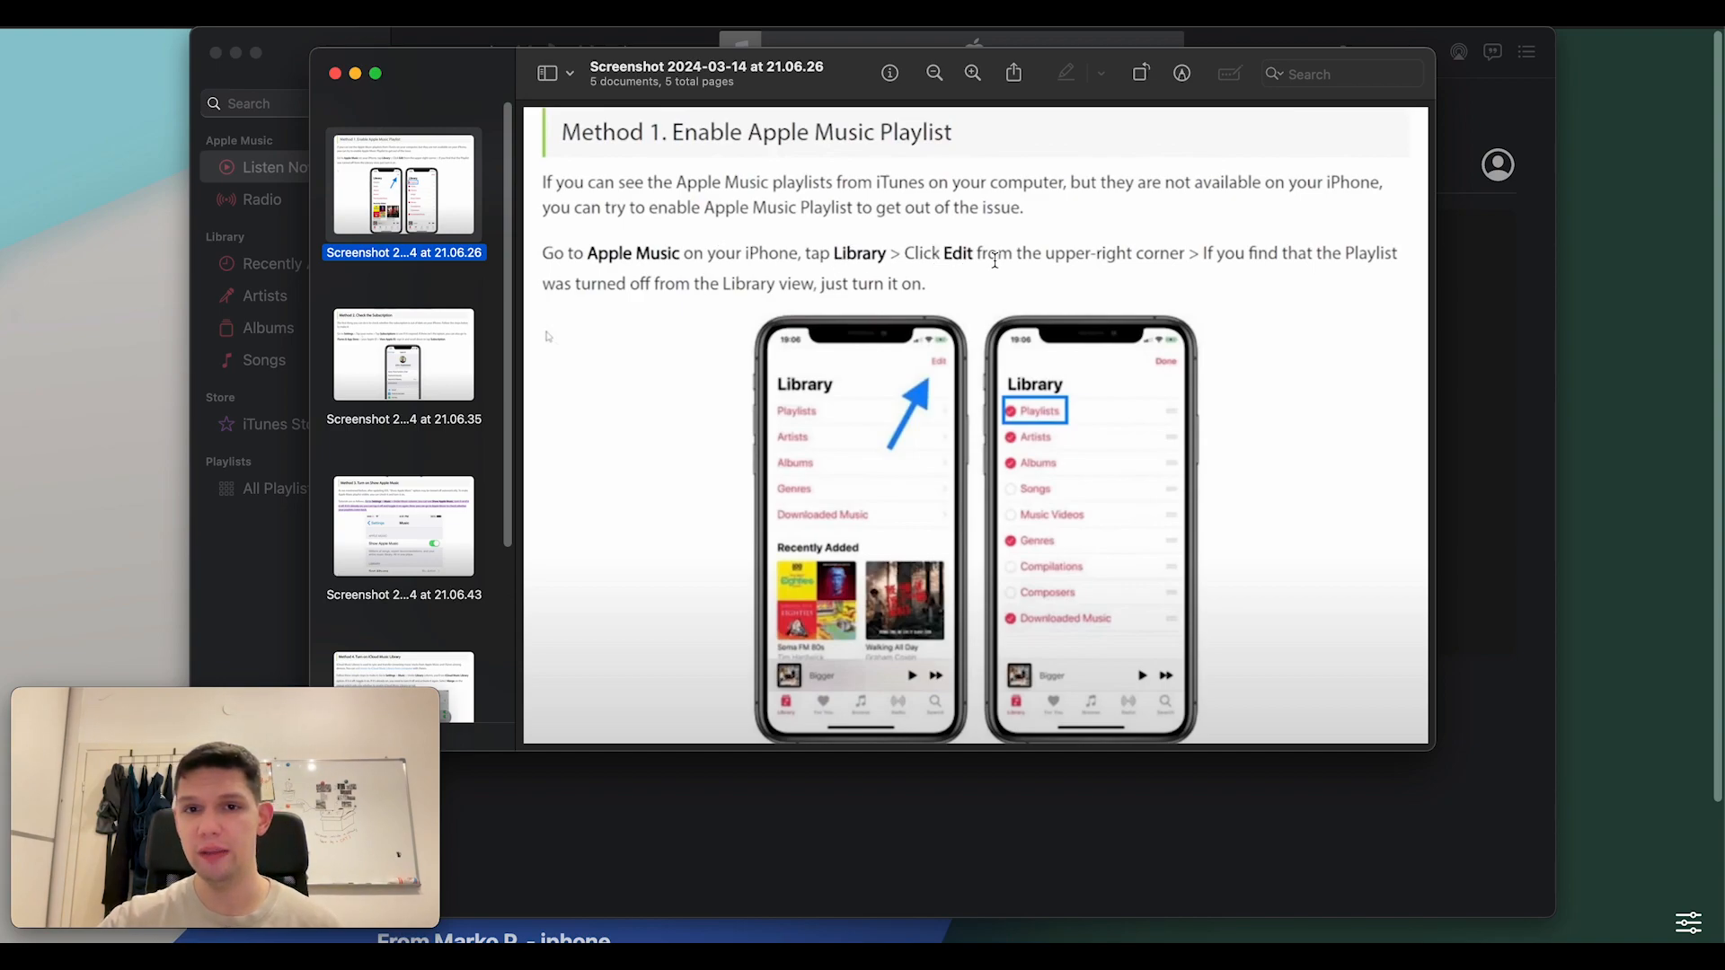
mouse_move(936, 363)
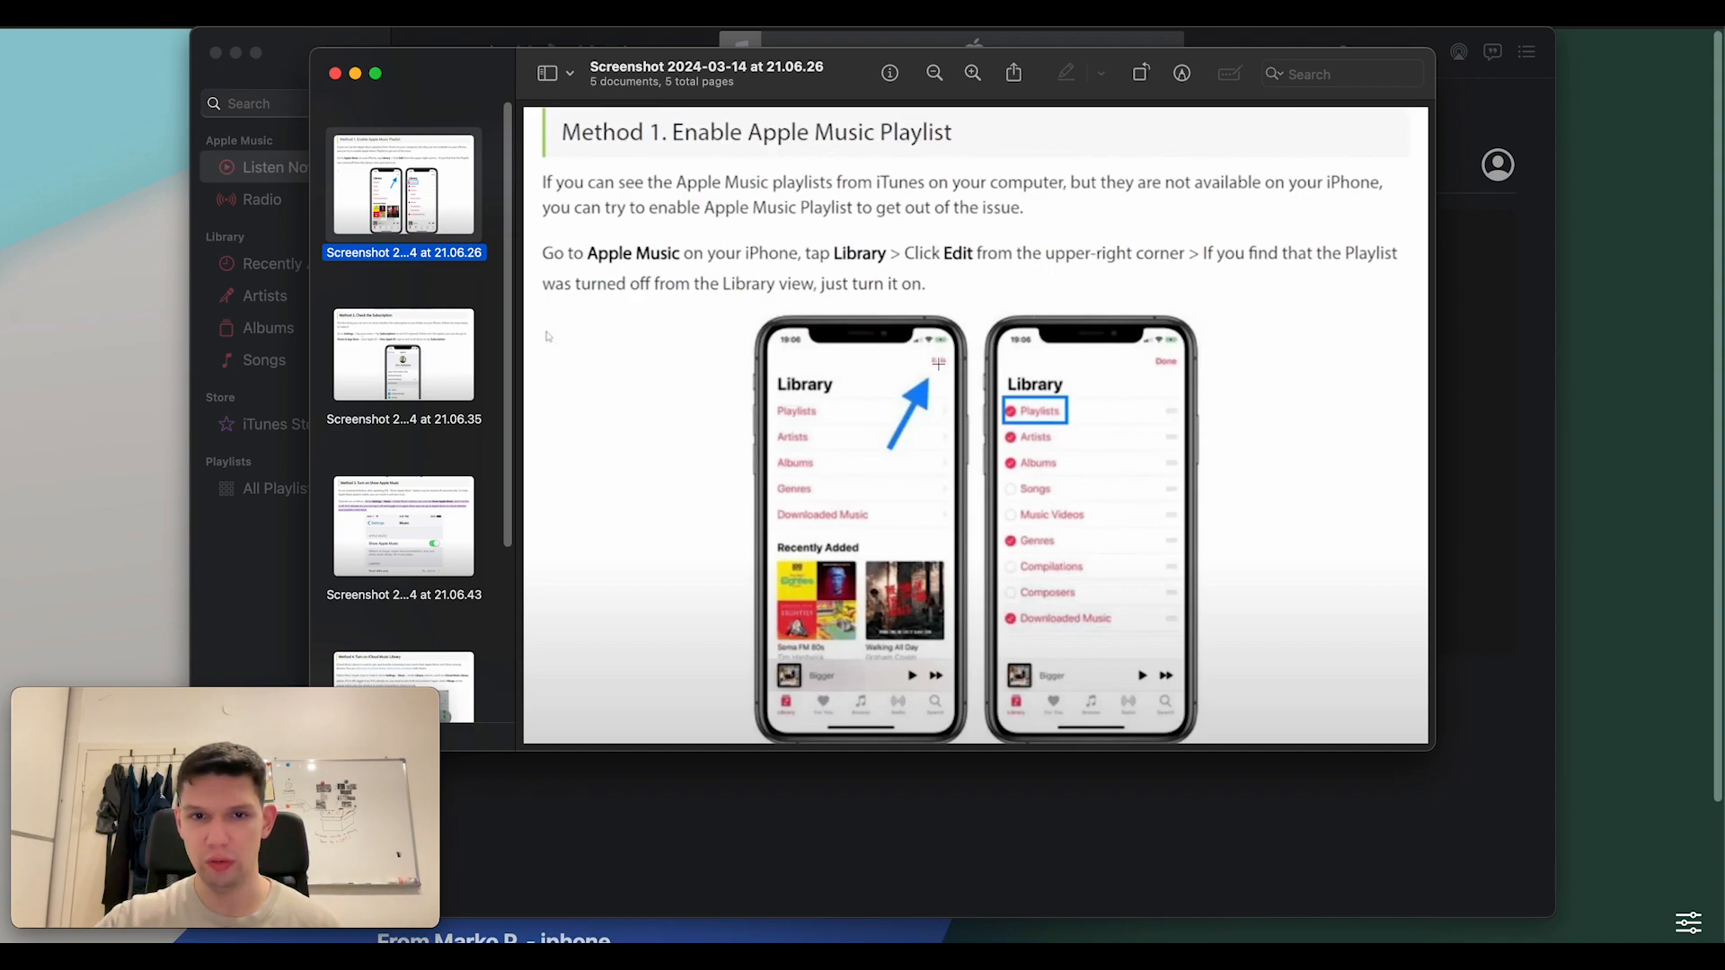
mouse_move(1219, 260)
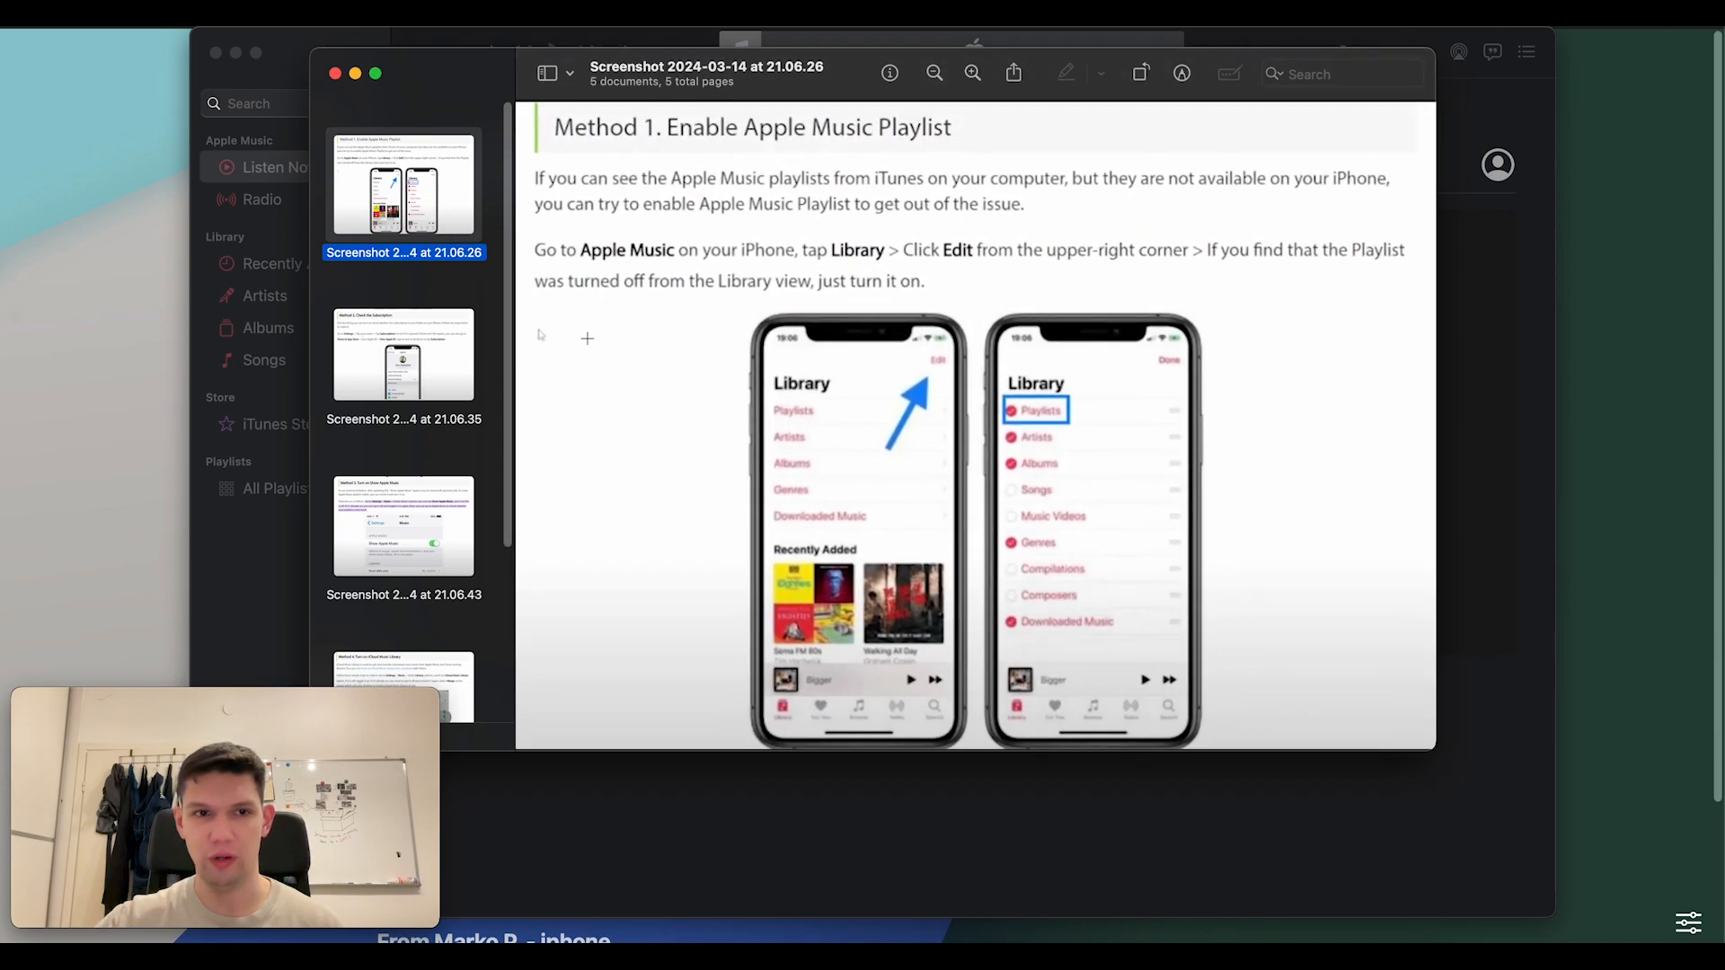
- Display the second screenshot, Method 2: Check the Subscription, via its sidebar thumbnail
click(404, 354)
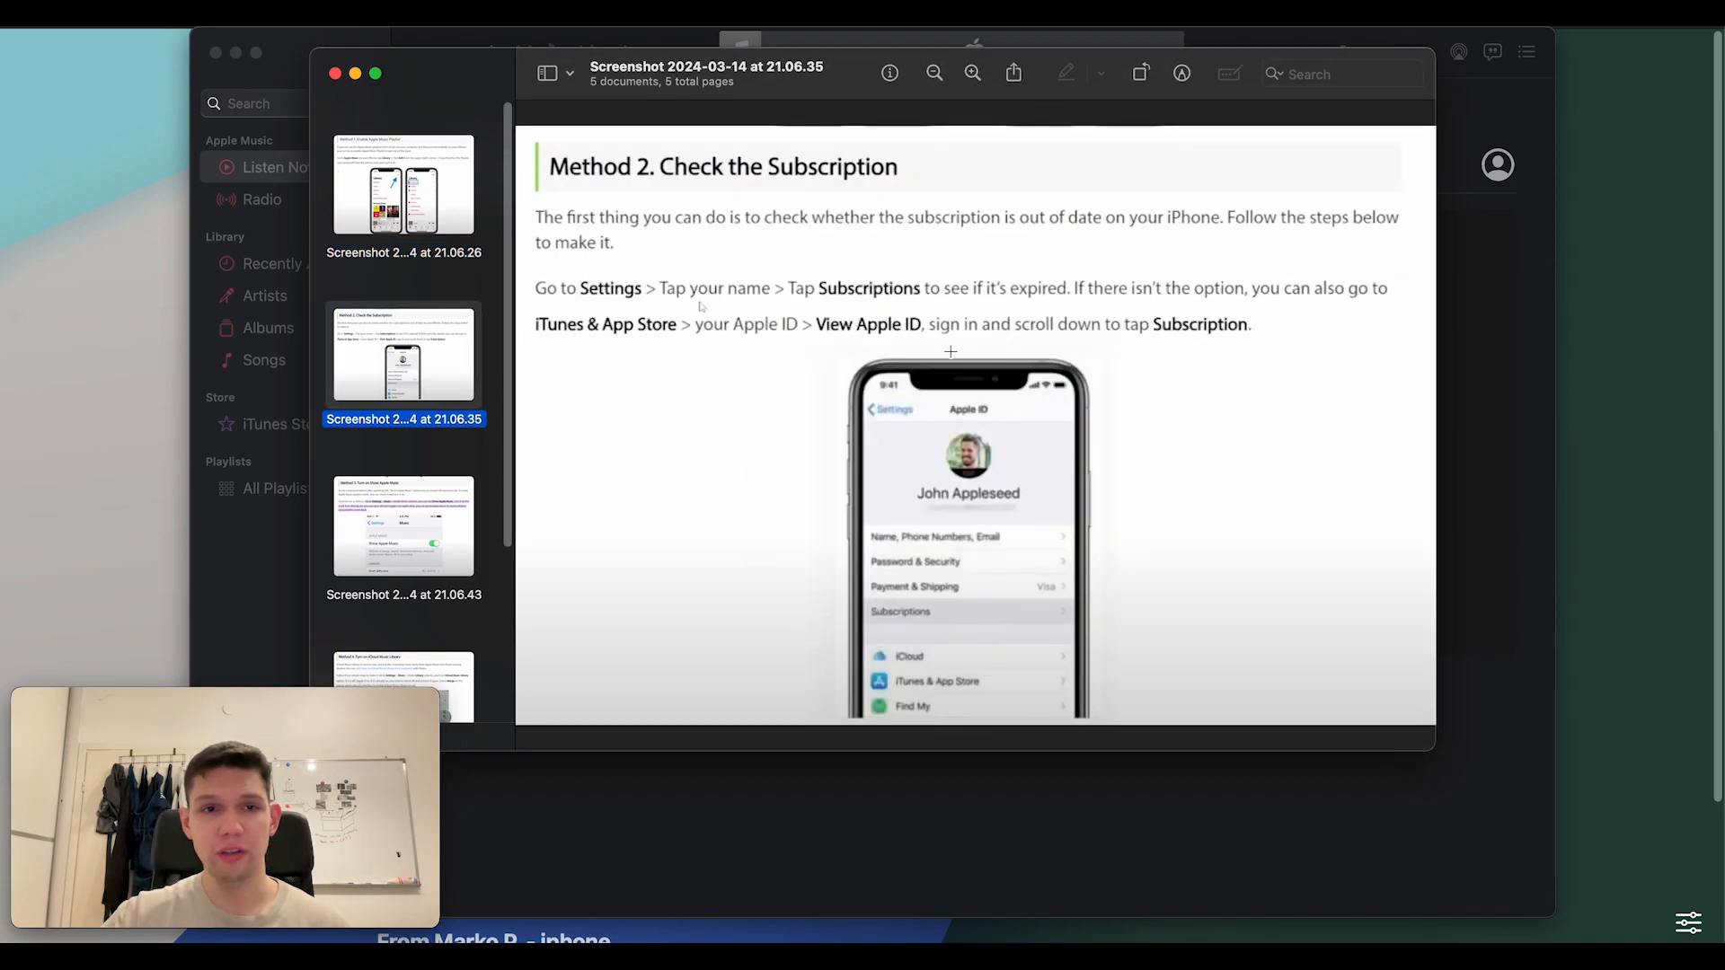
mouse_move(837, 200)
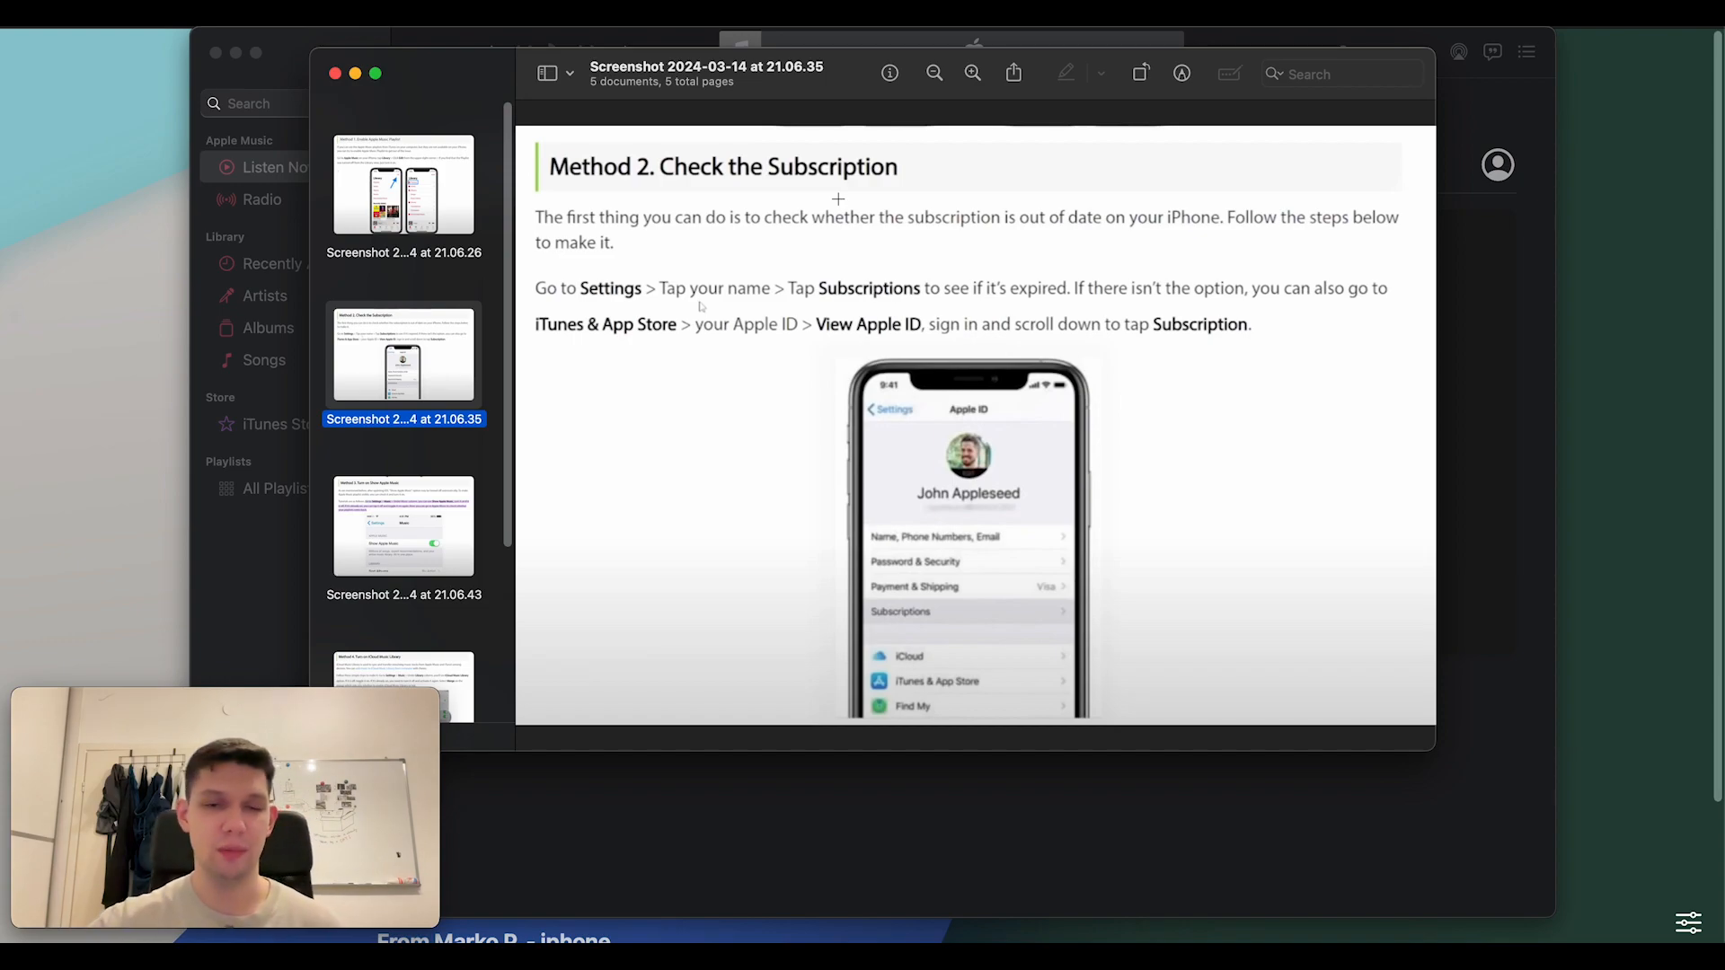
mouse_move(634, 349)
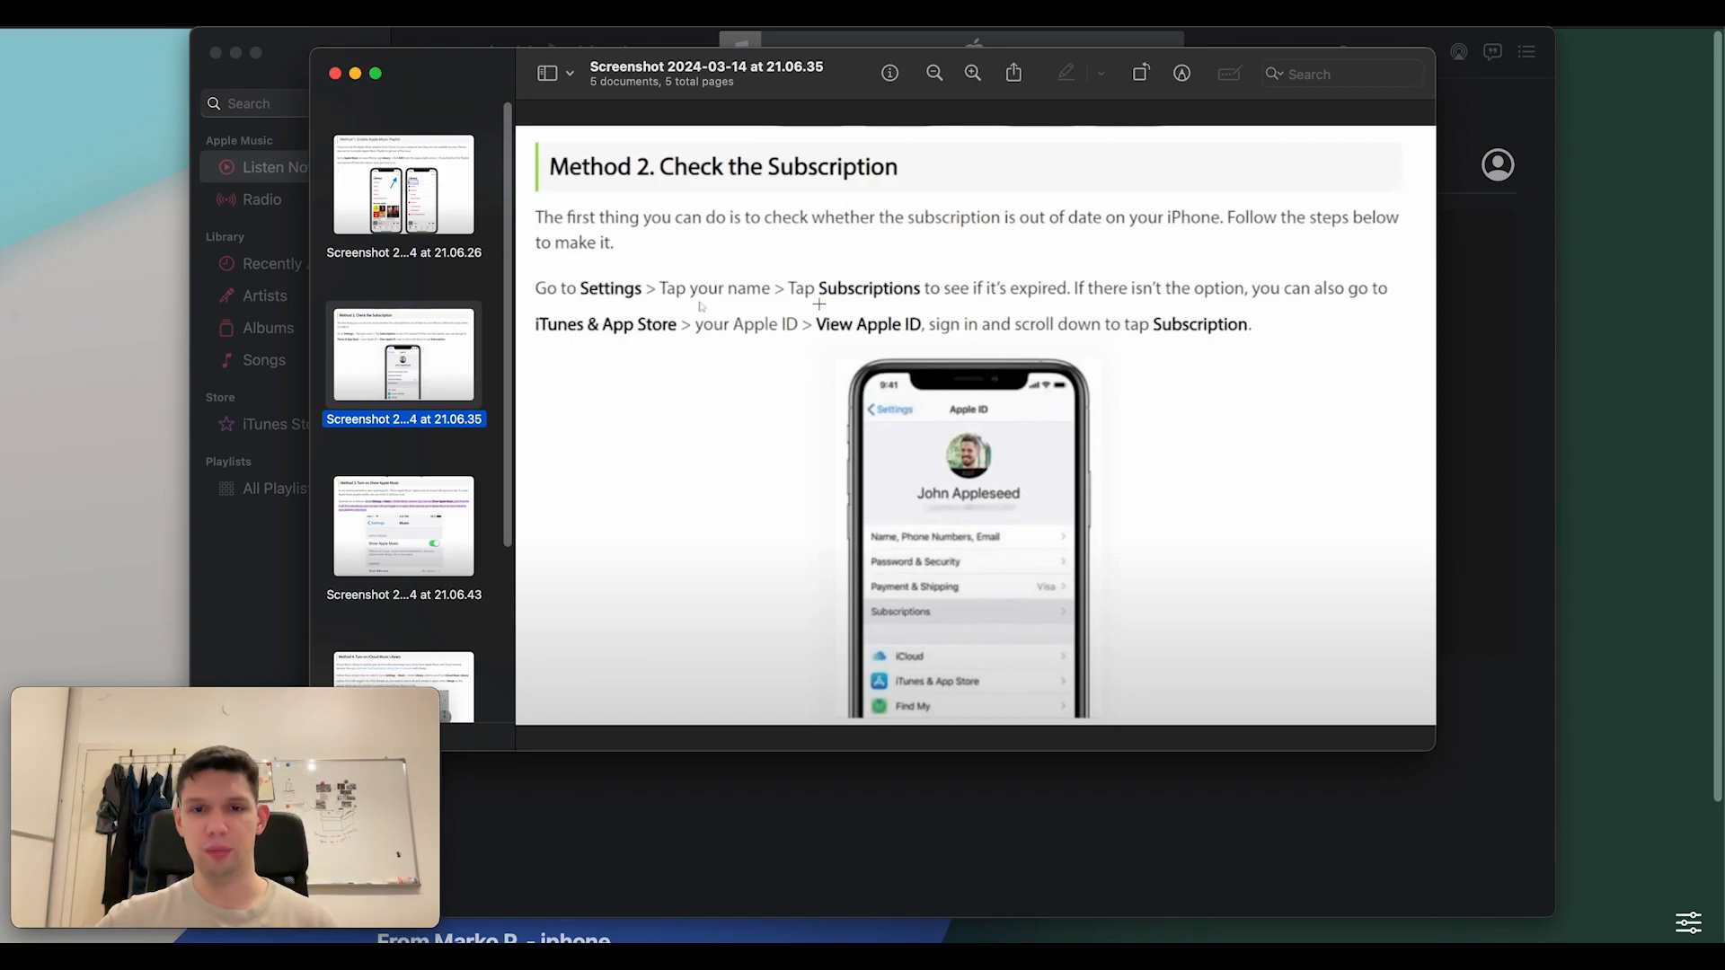
mouse_move(1026, 268)
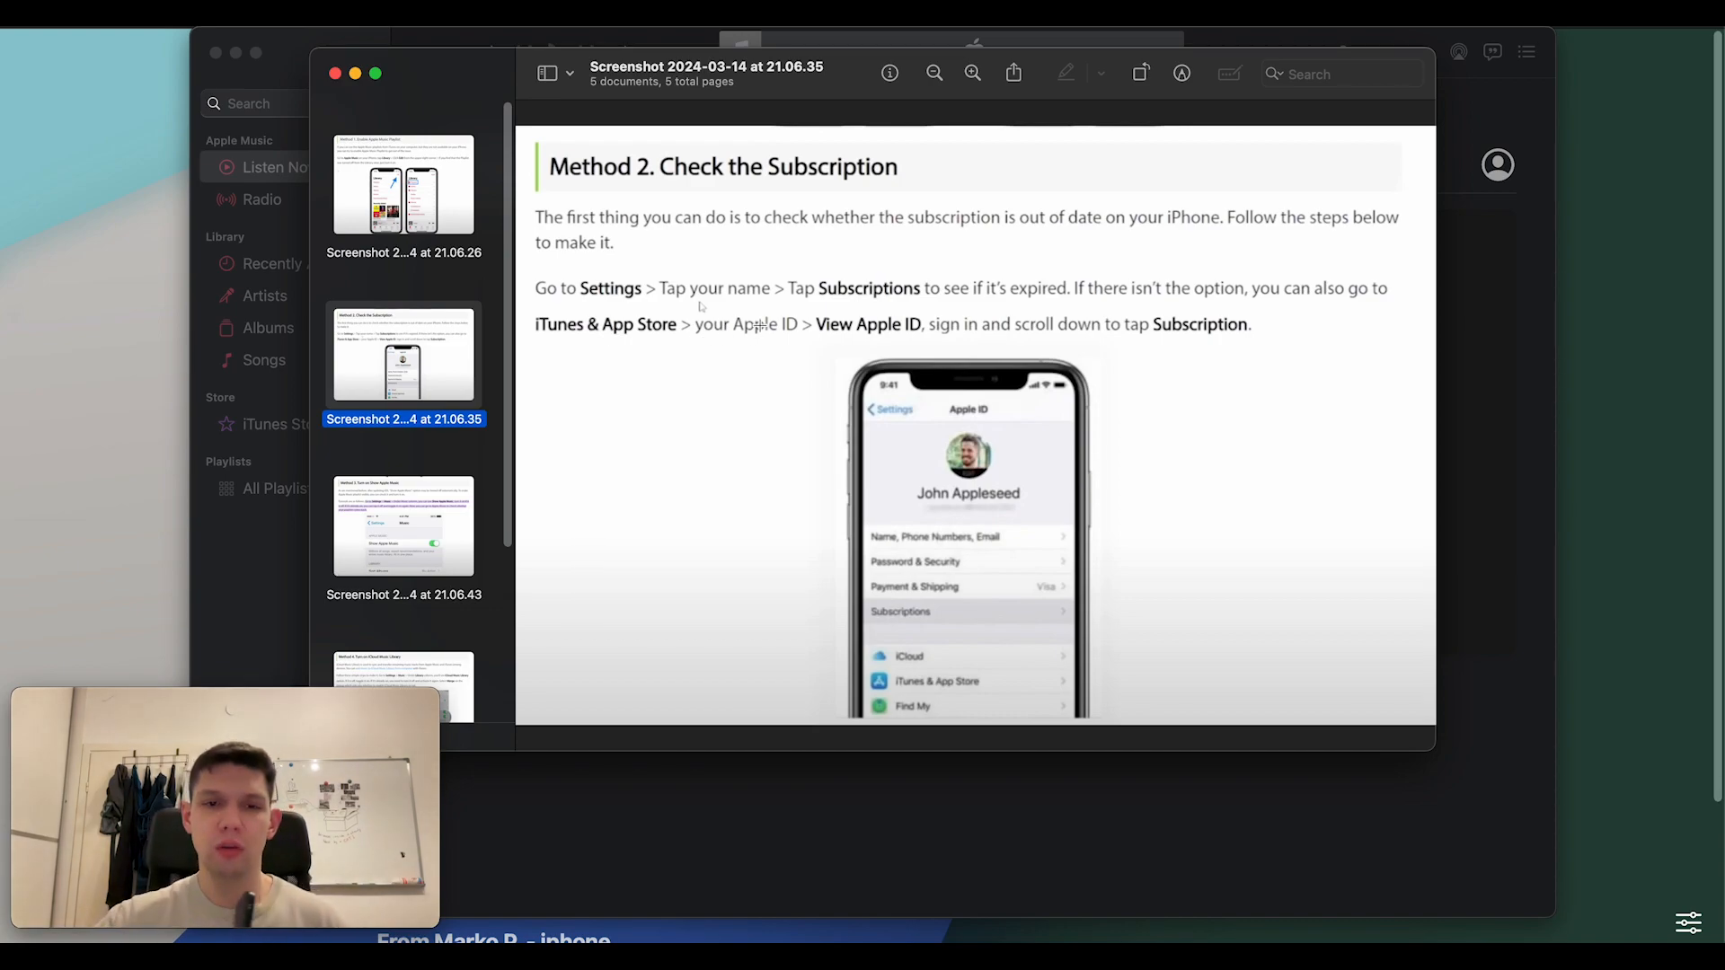
mouse_move(976, 333)
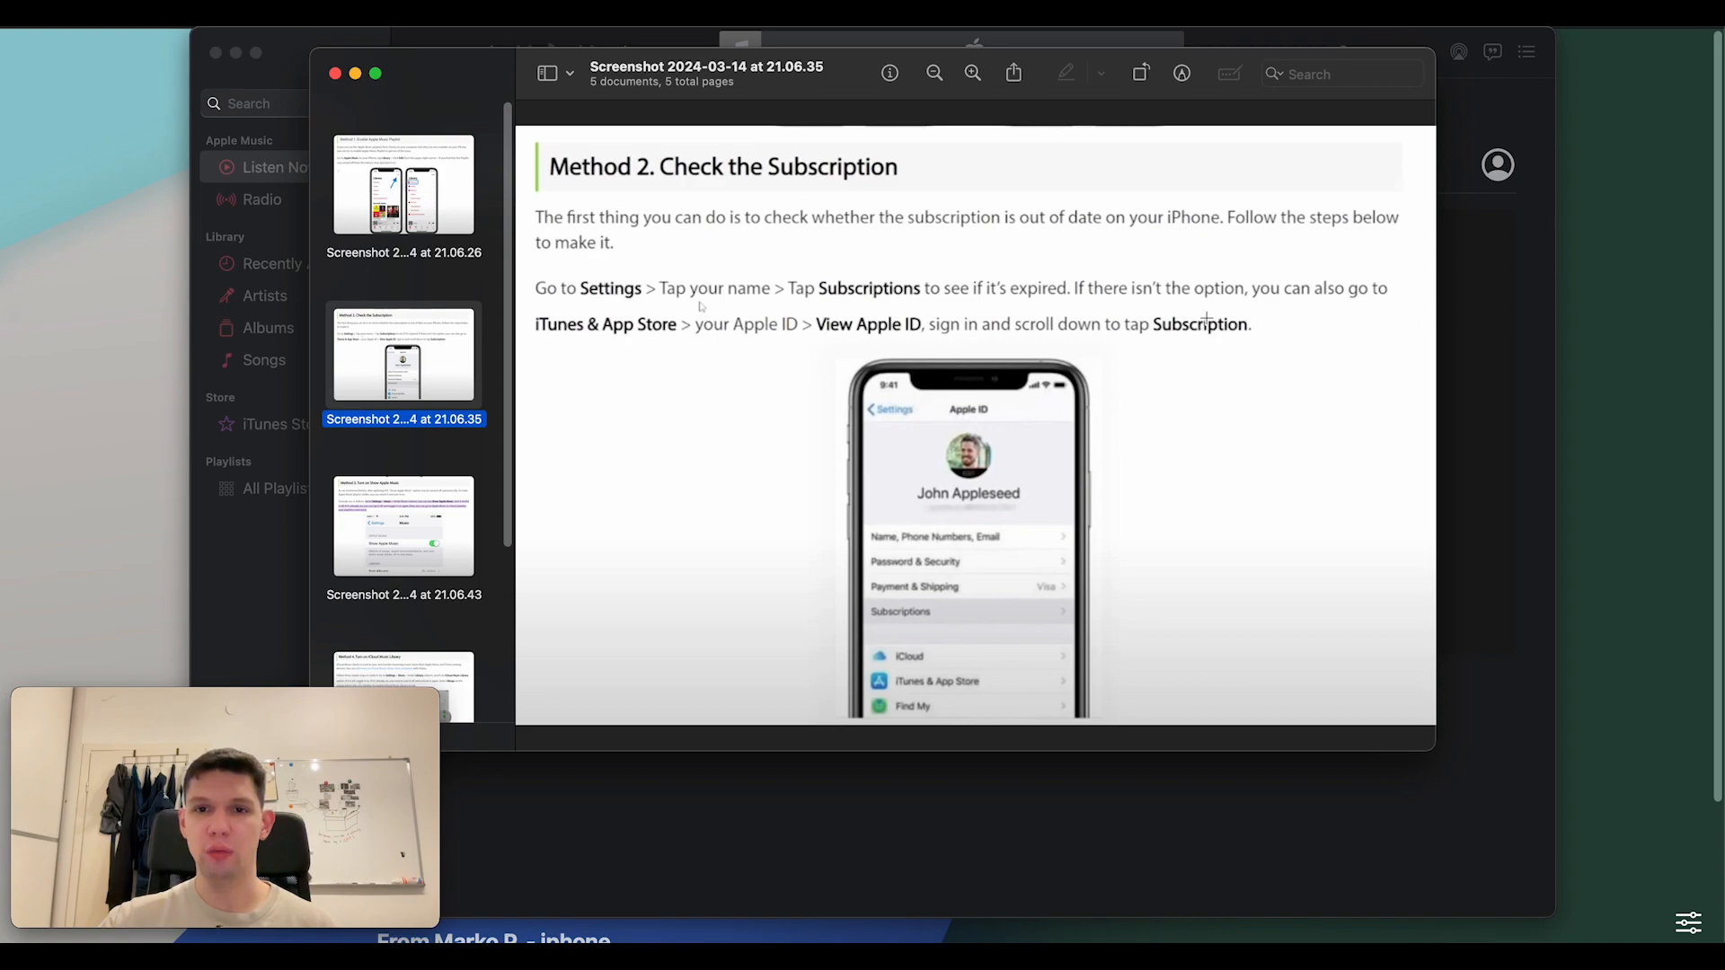
- Display the third screenshot, Method 3: Turn on Show Apple Music, via its sidebar thumbnail
click(405, 527)
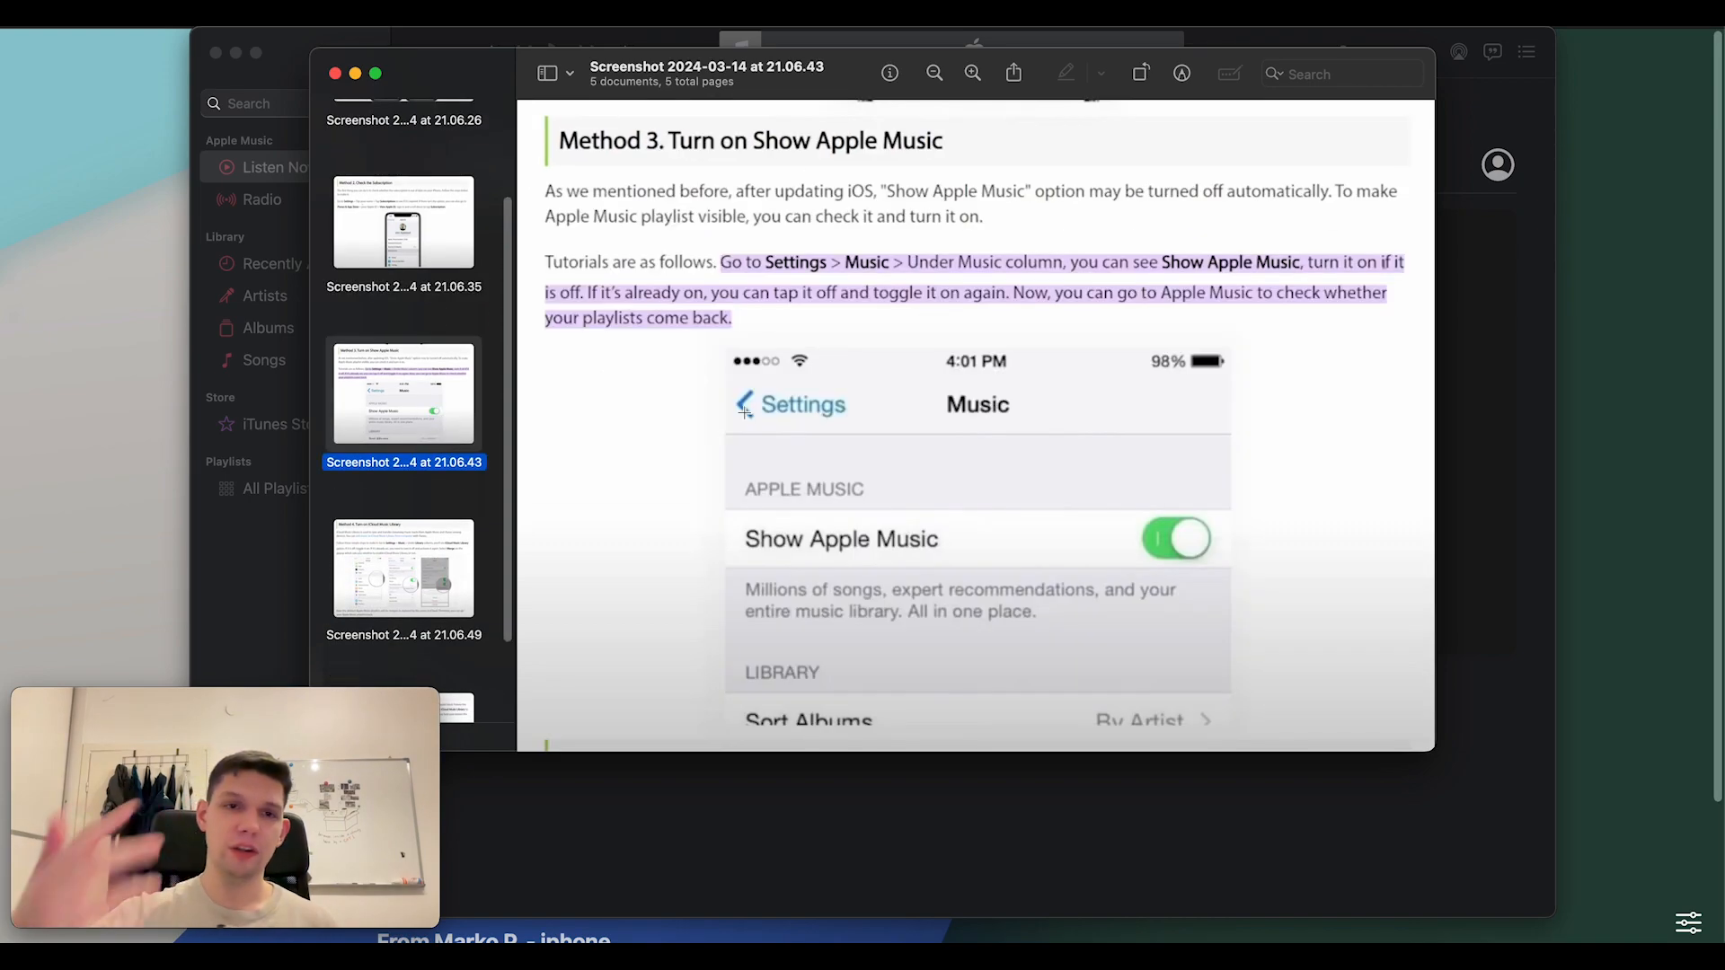
mouse_move(844, 232)
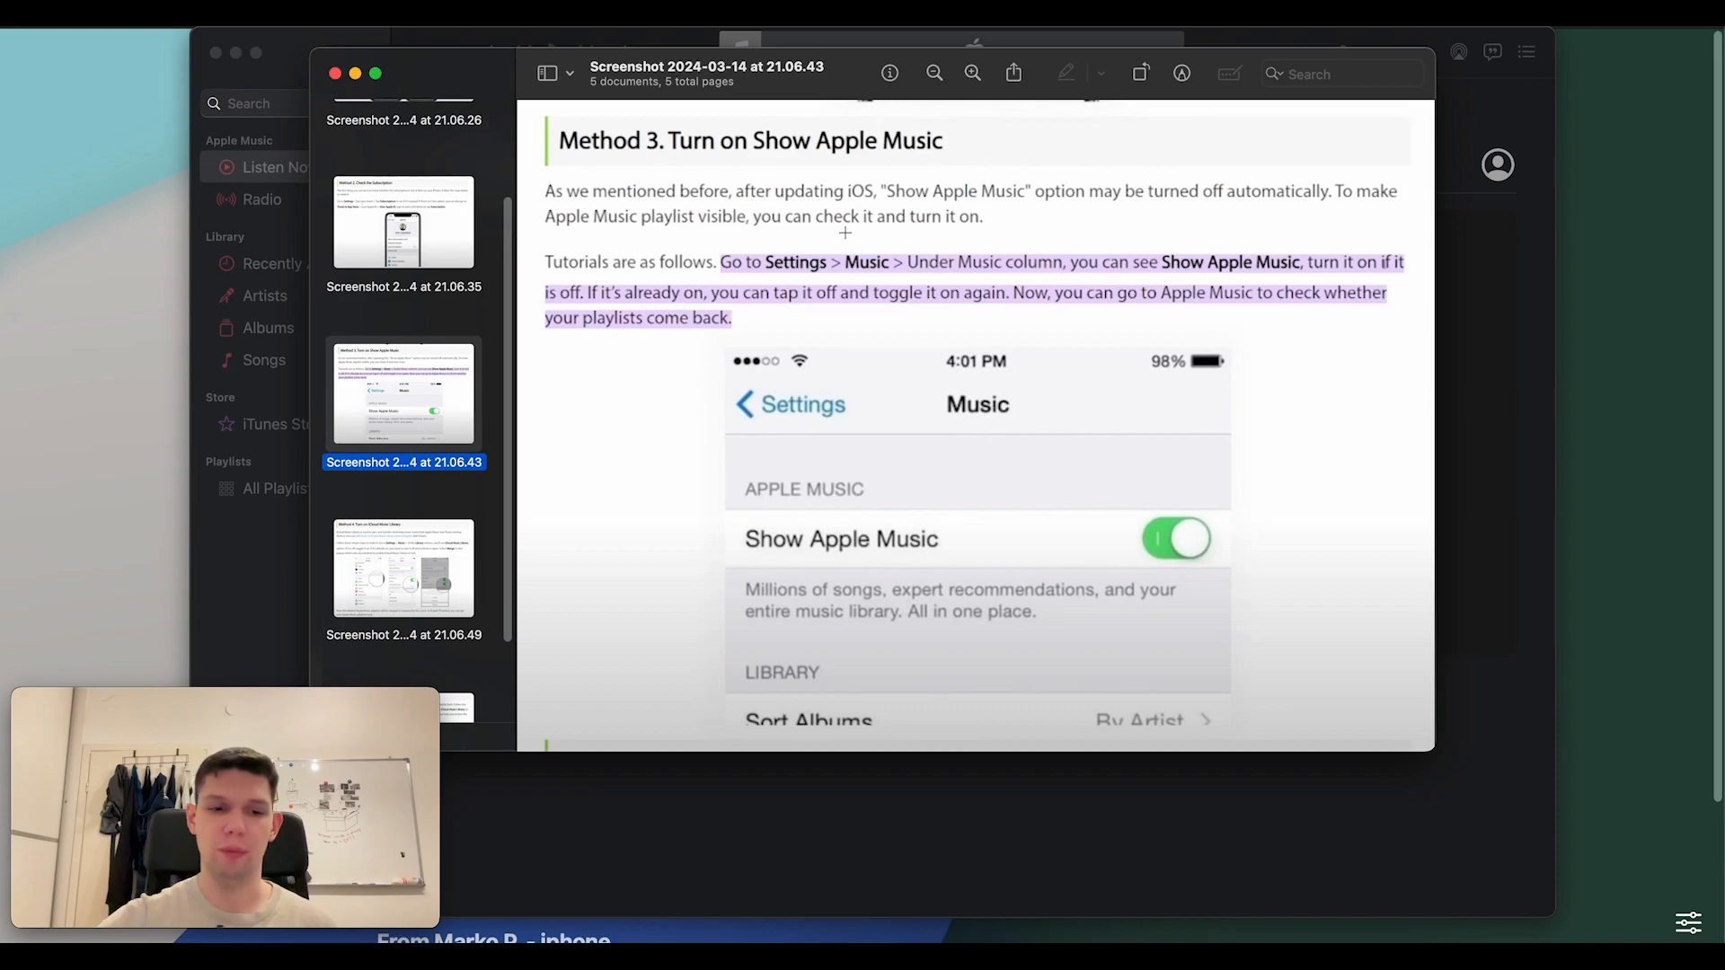
mouse_move(776, 257)
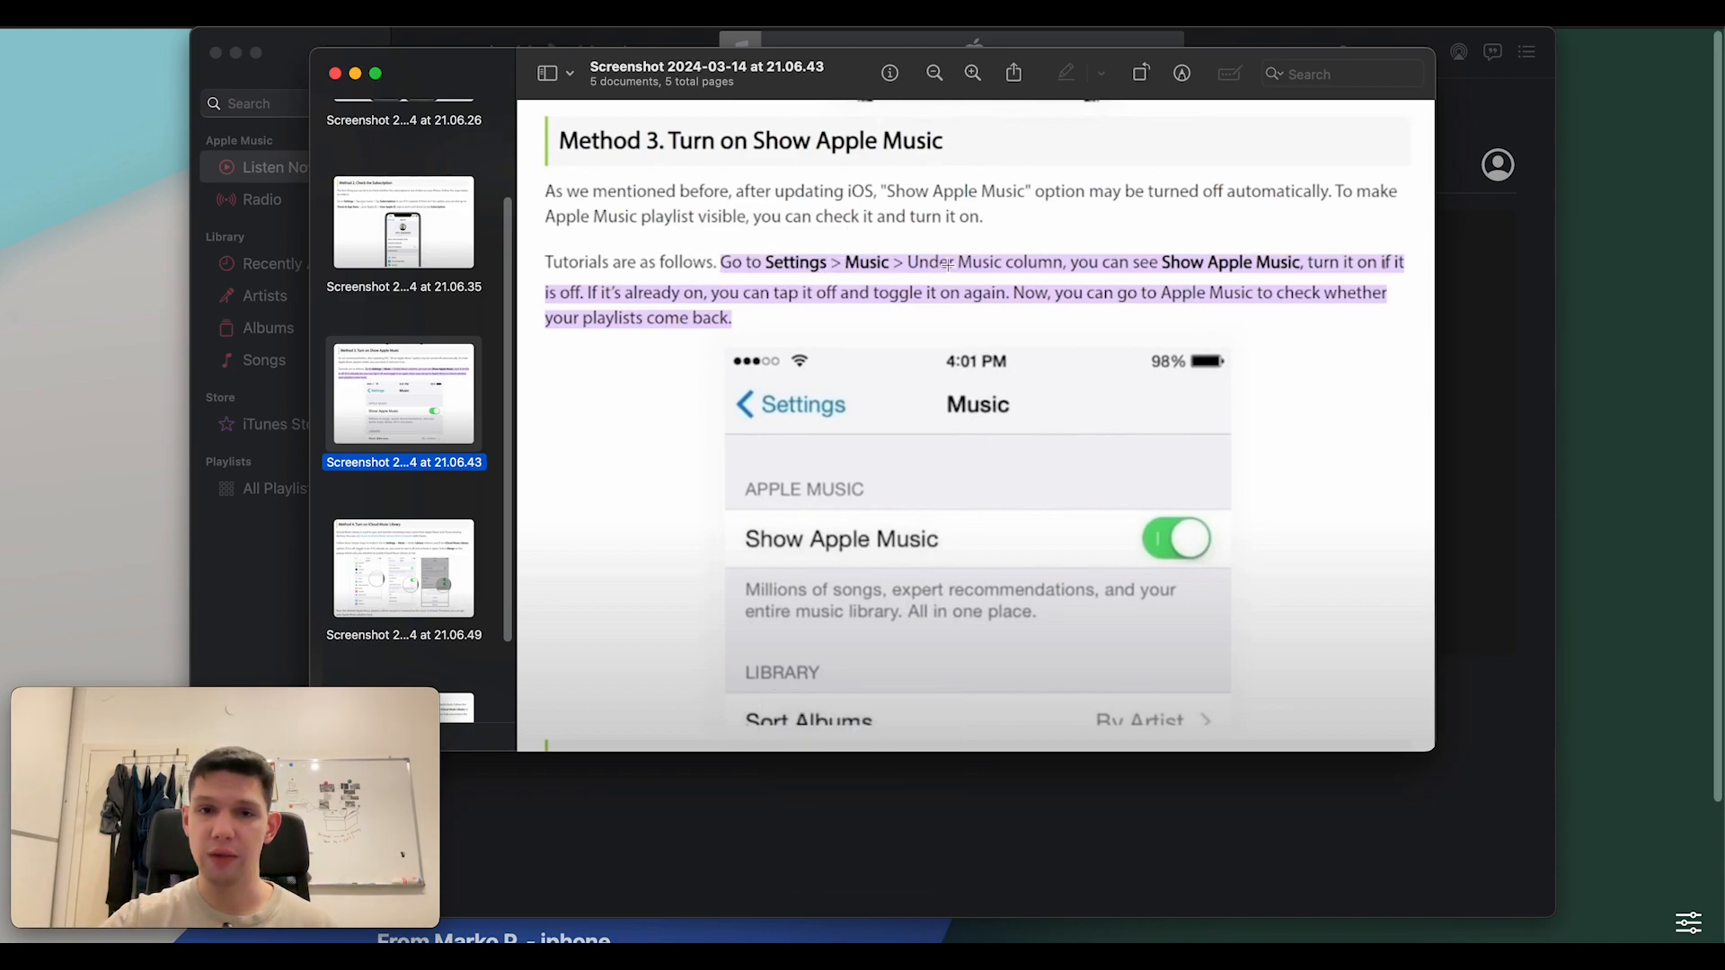
mouse_move(1237, 279)
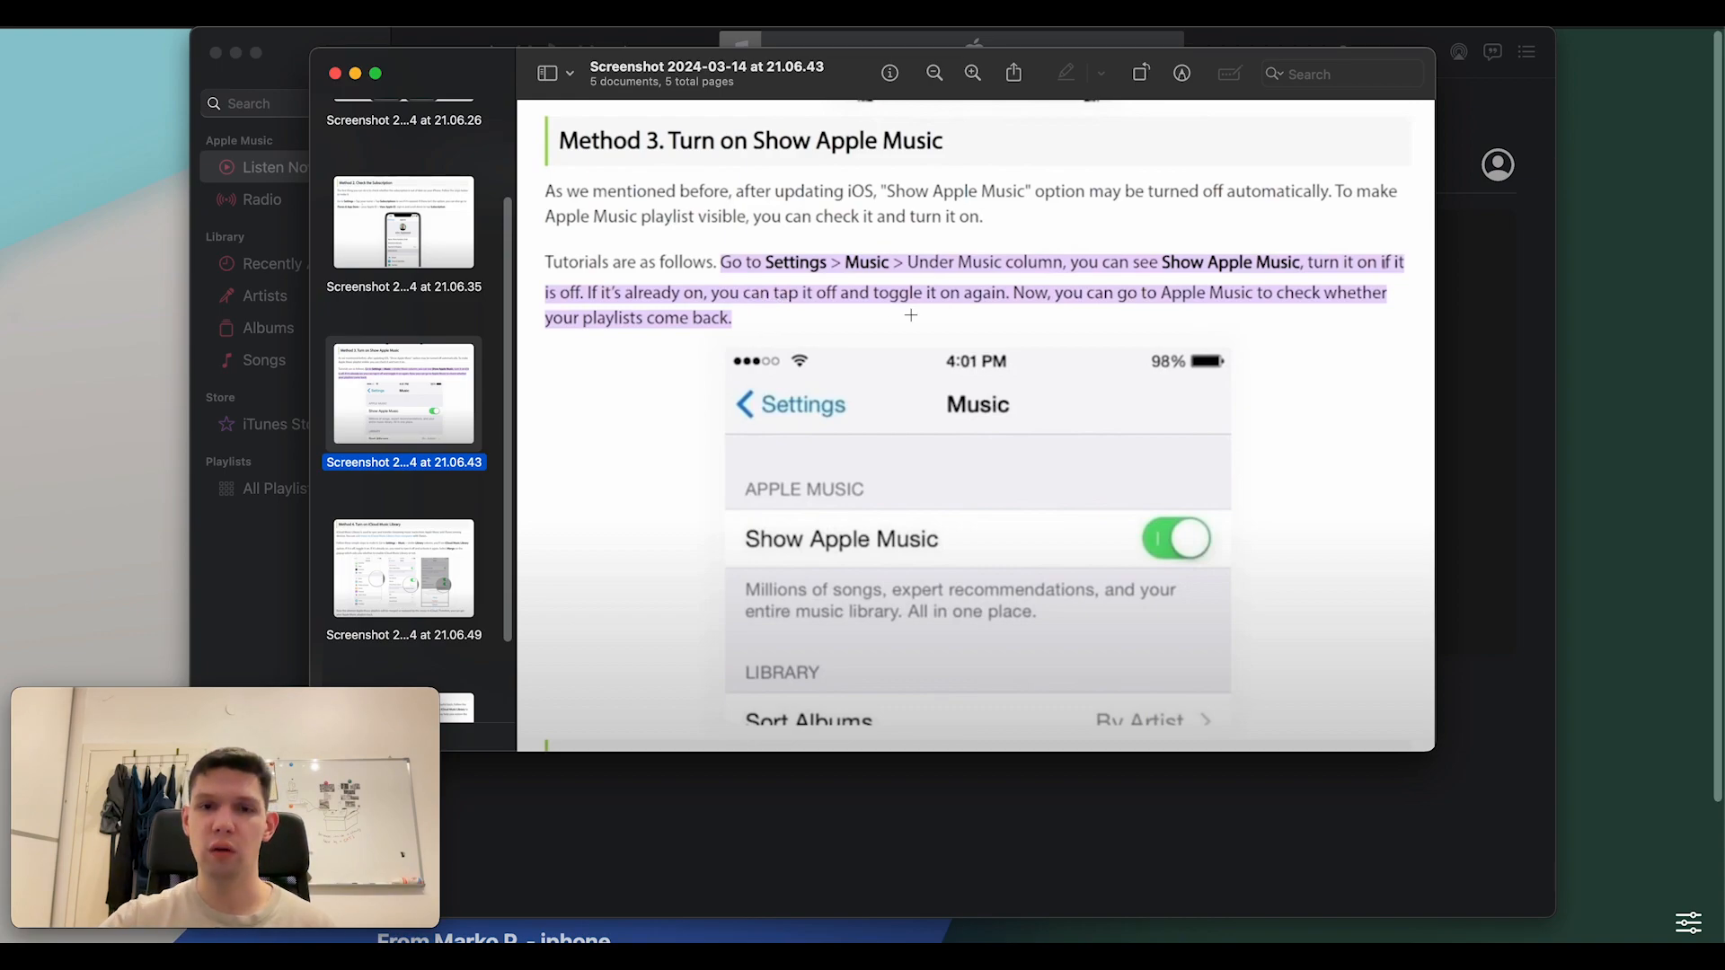
mouse_move(981, 336)
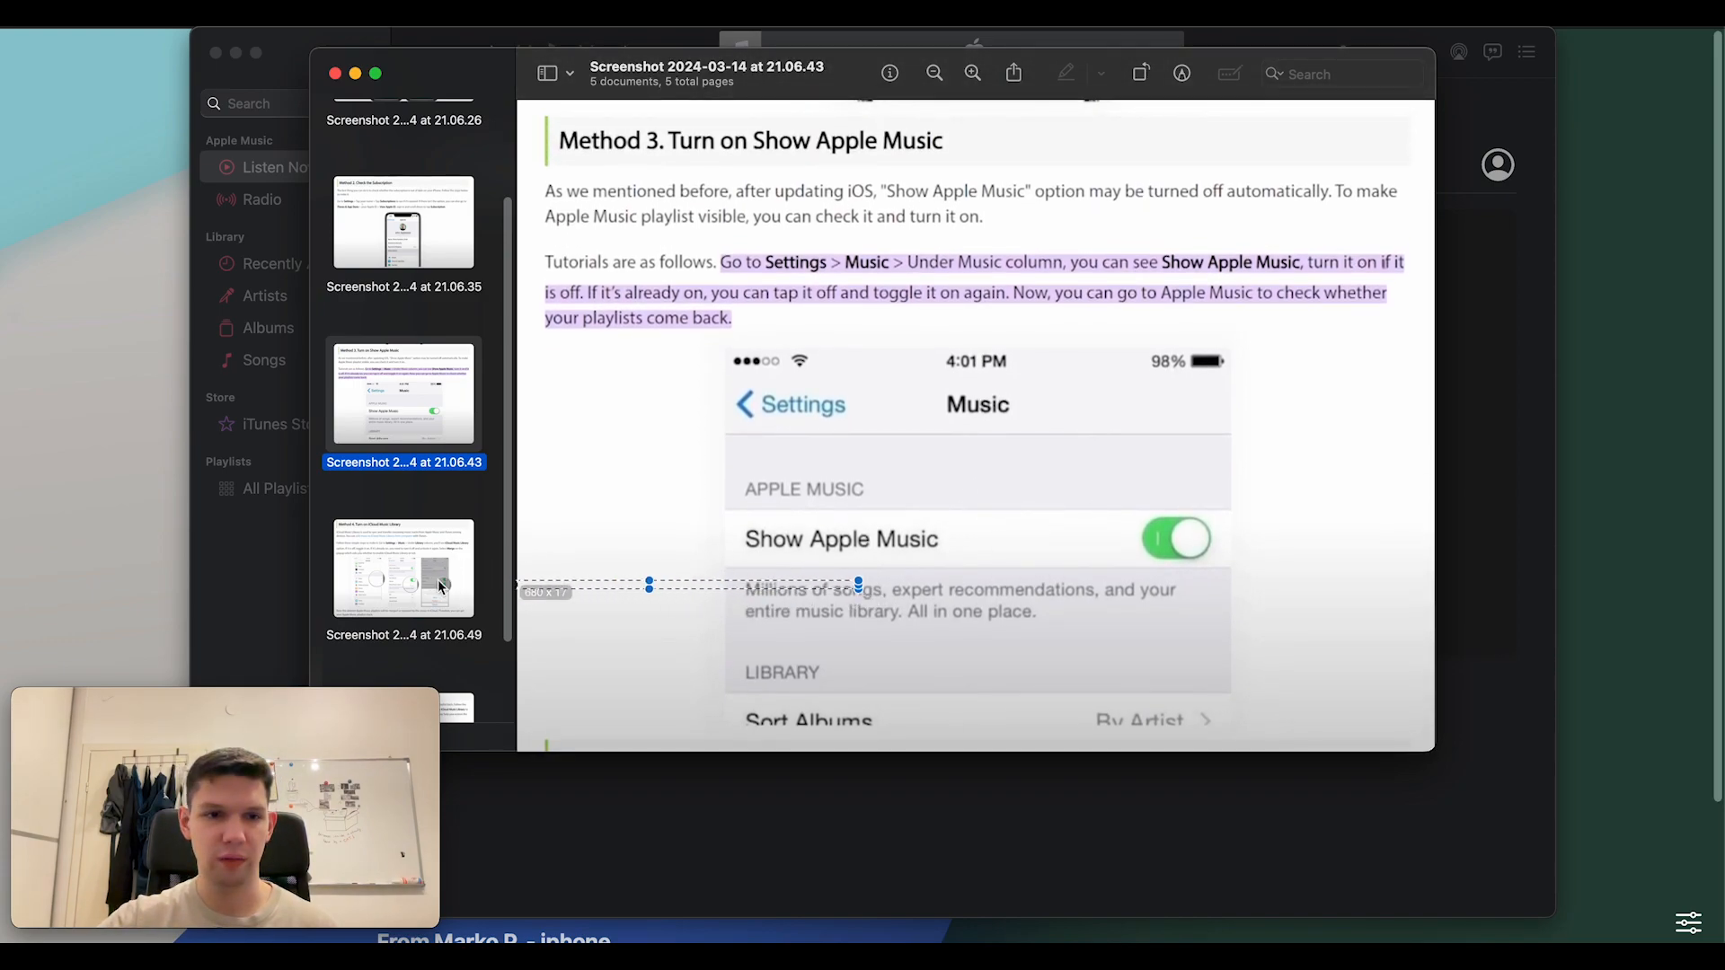
- Display the fourth screenshot, Method 4: Turn on iCloud Music Library, via its sidebar thumbnail
click(405, 570)
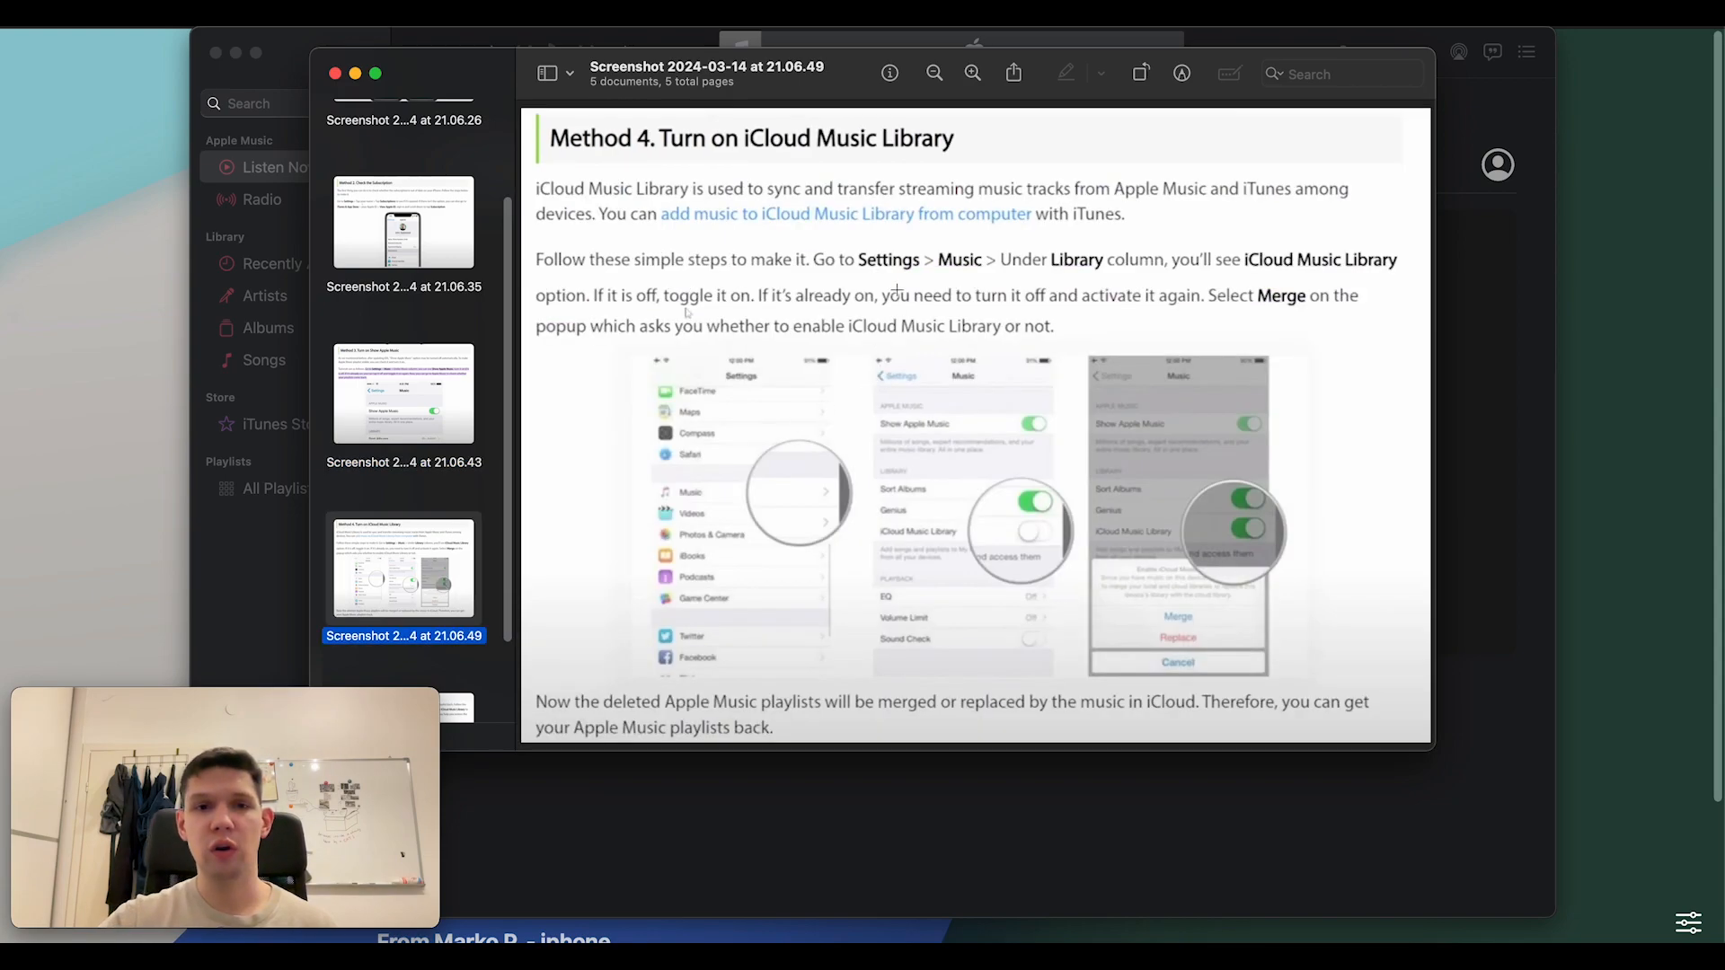
mouse_move(757, 275)
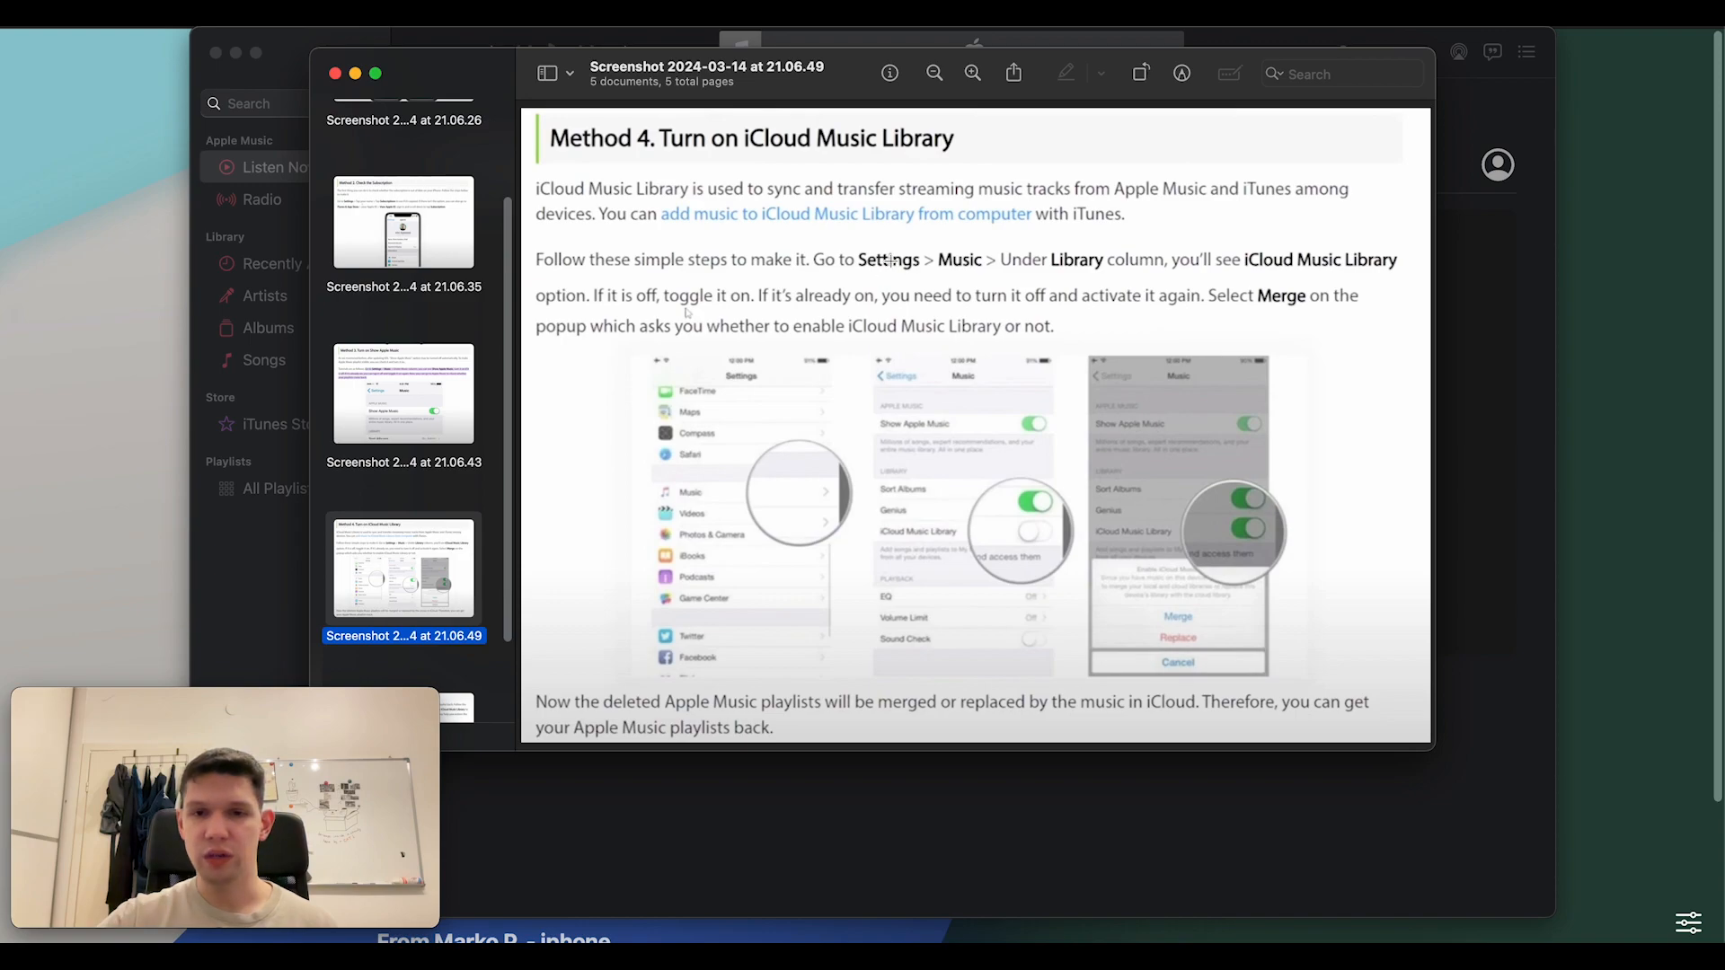
mouse_move(762, 501)
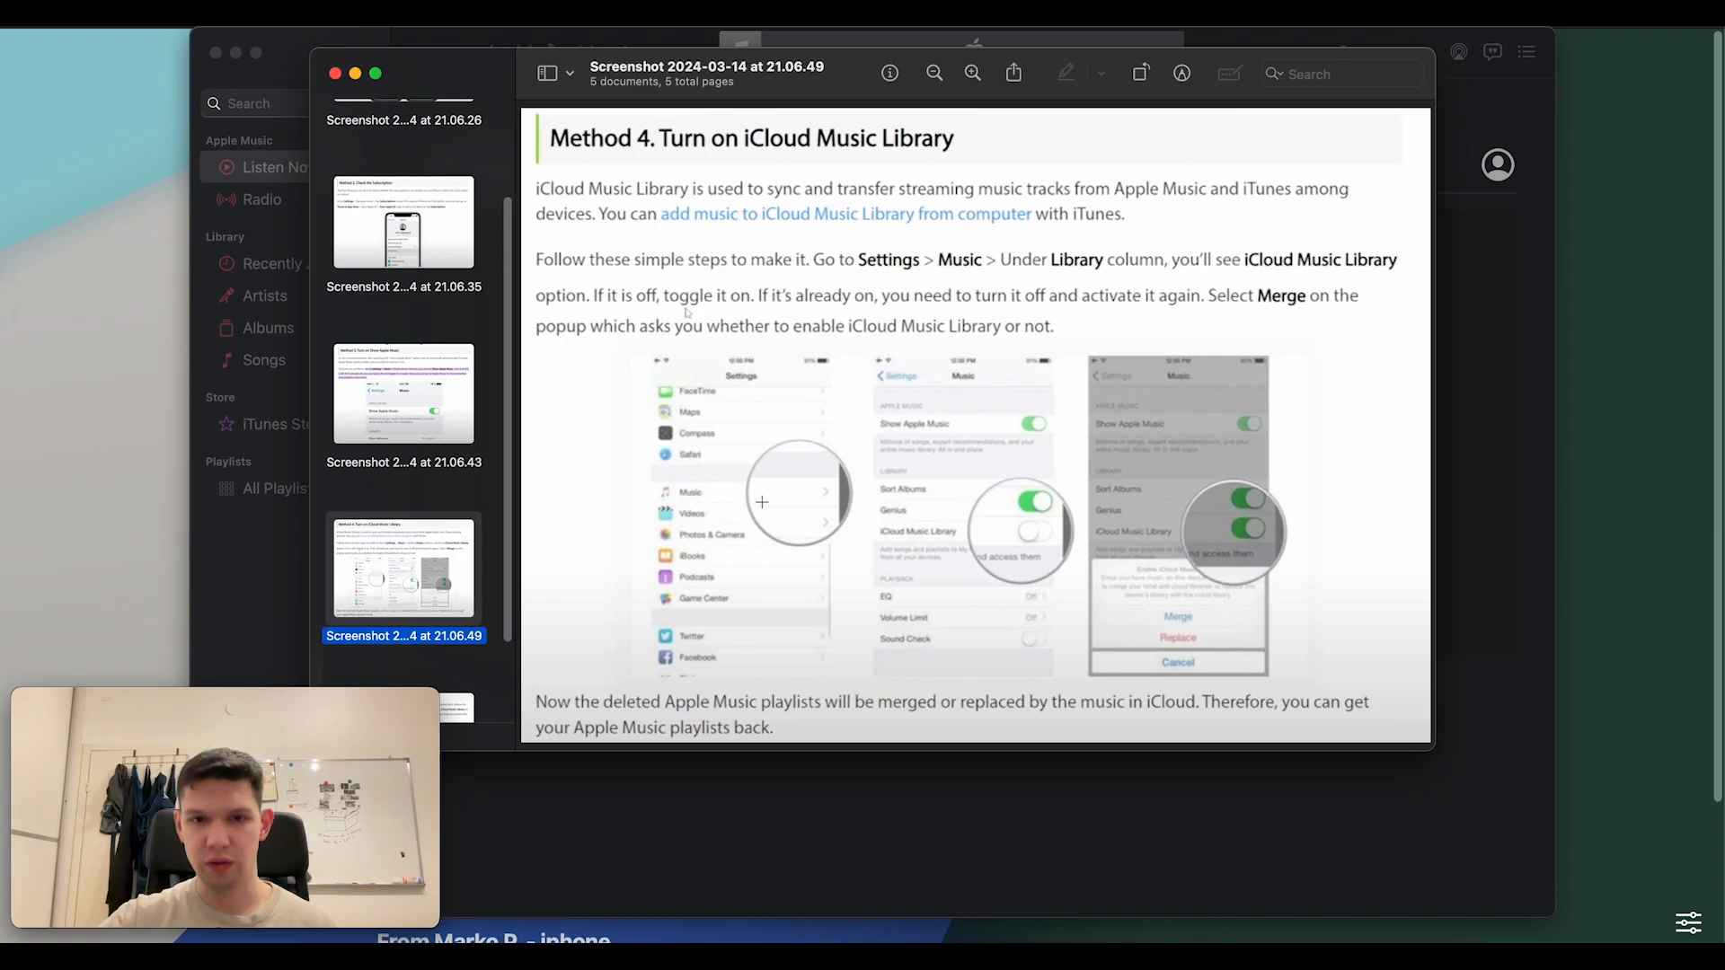
mouse_move(1075, 271)
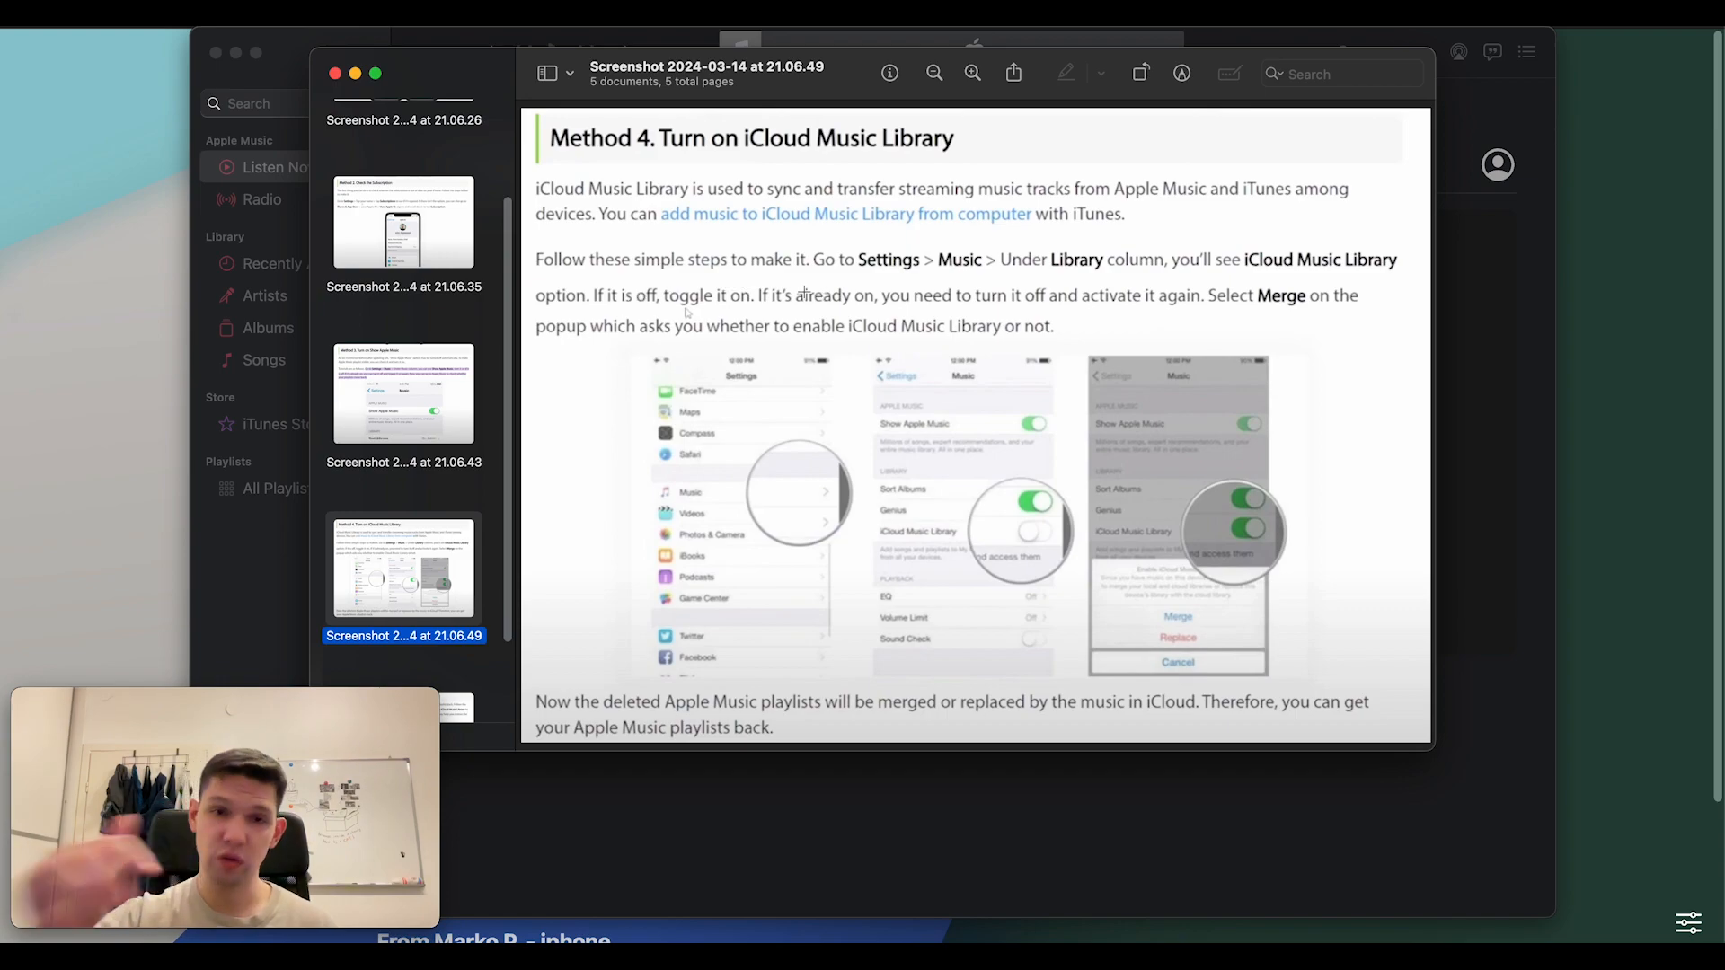
mouse_move(1139, 307)
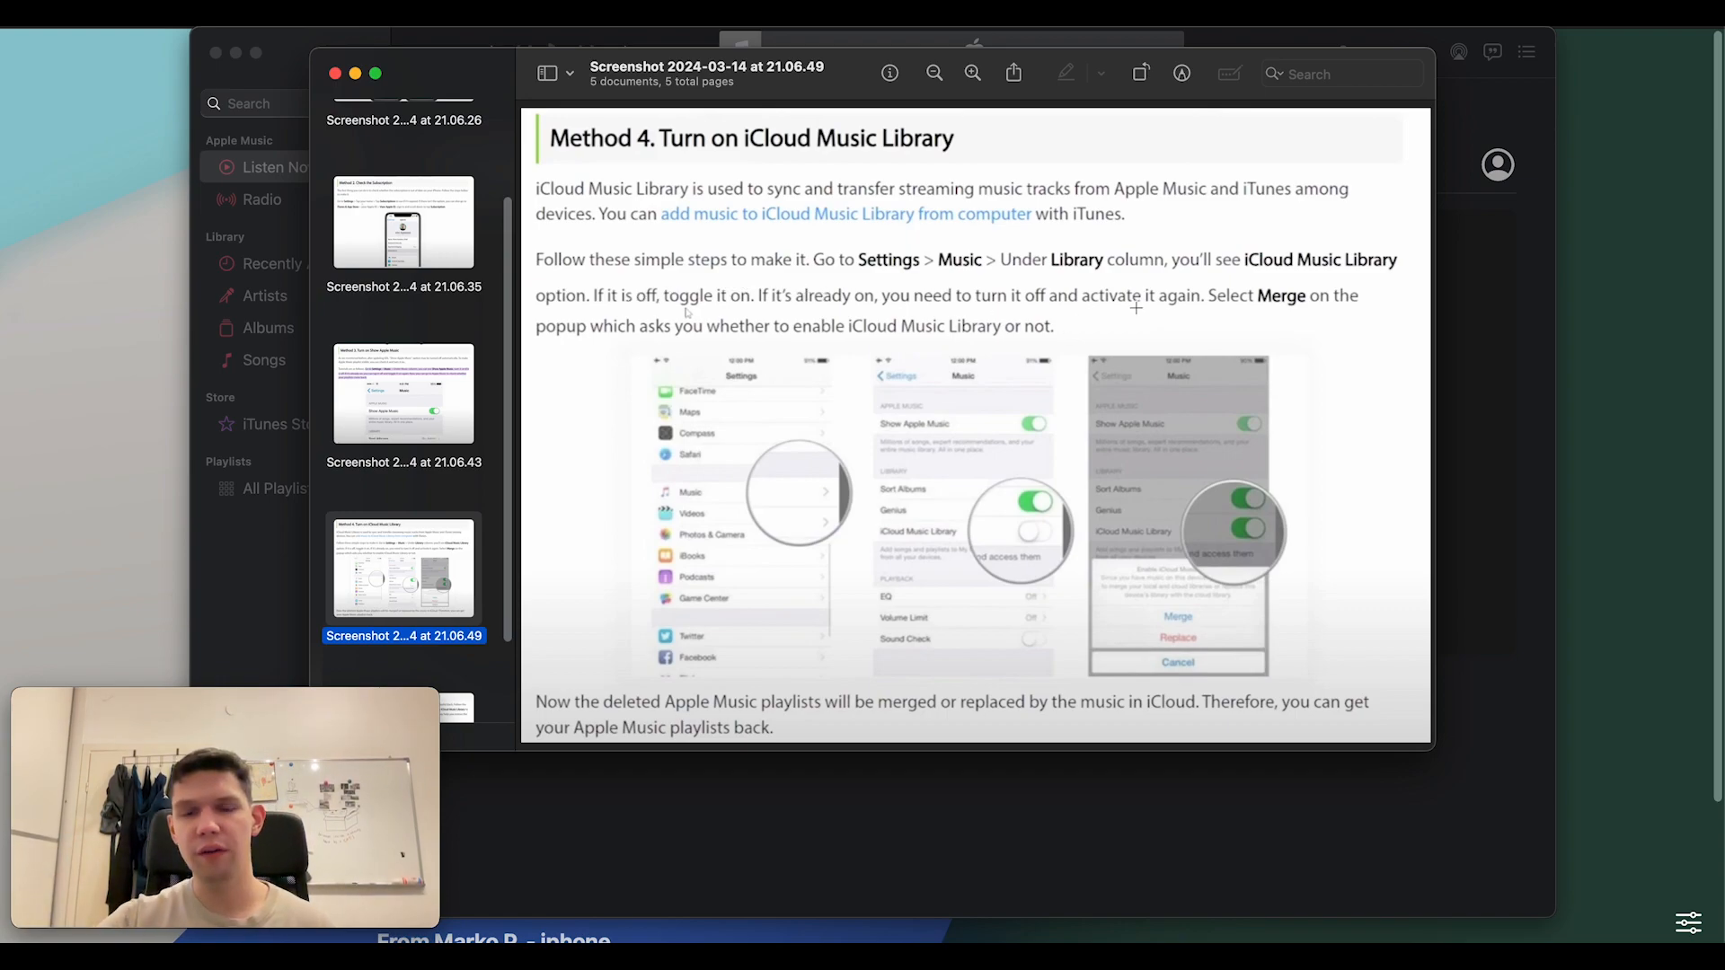
mouse_move(1177, 306)
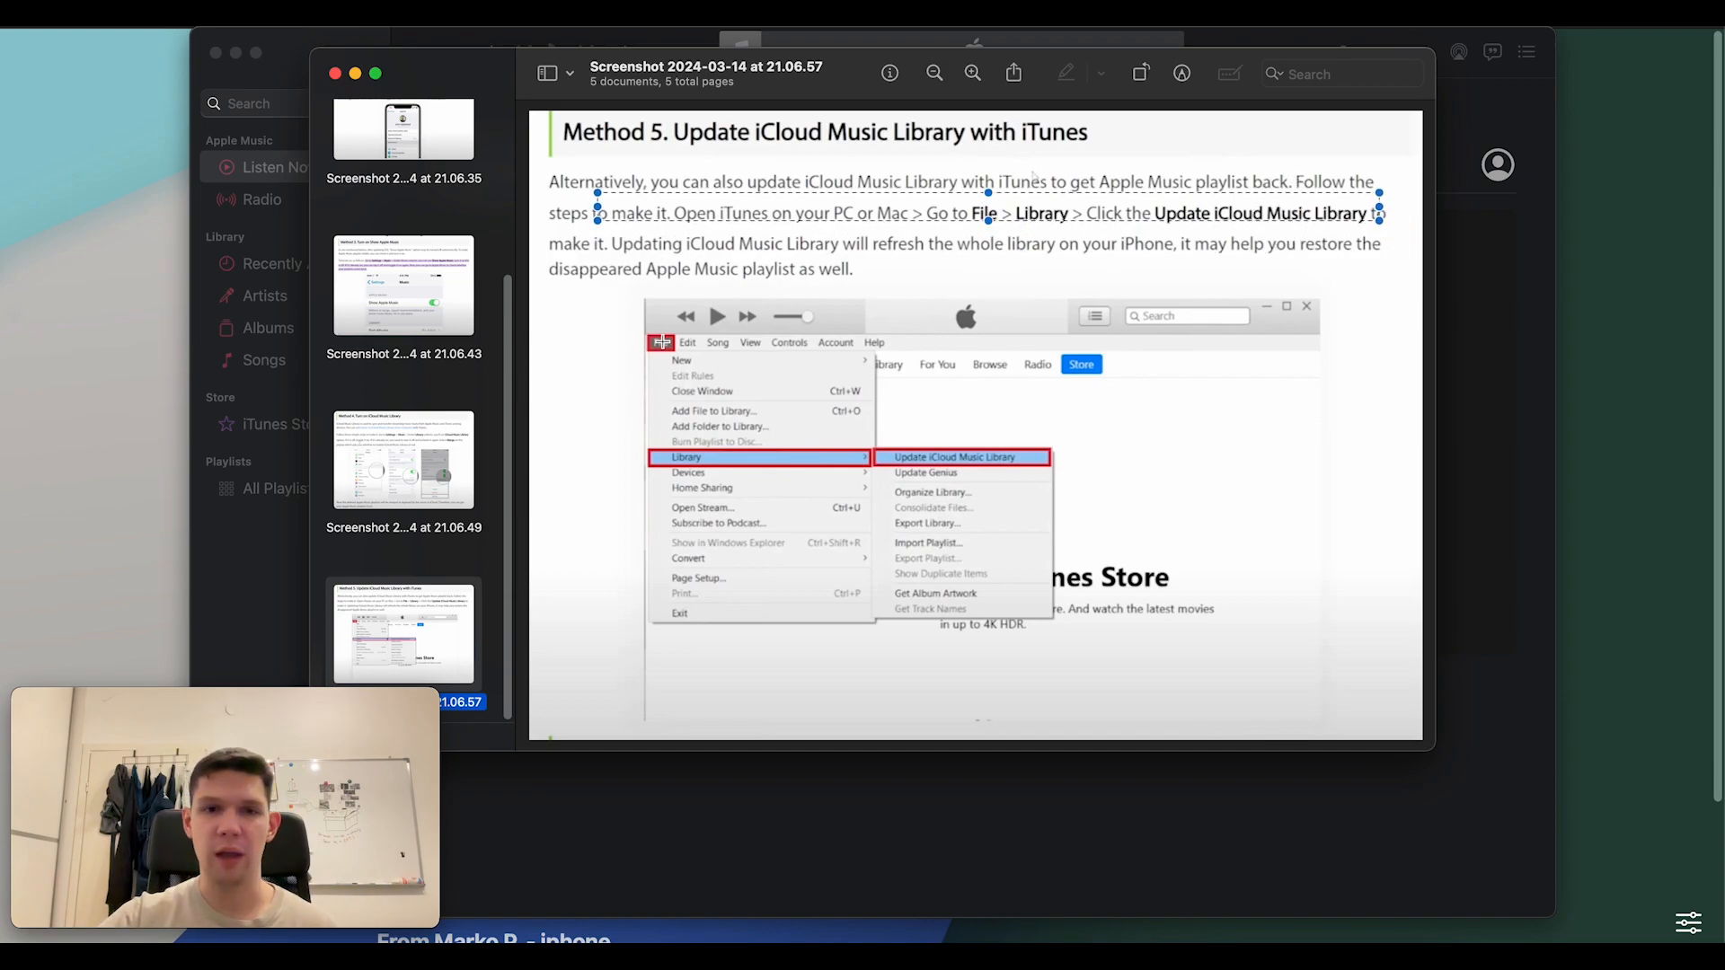
mouse_move(897, 351)
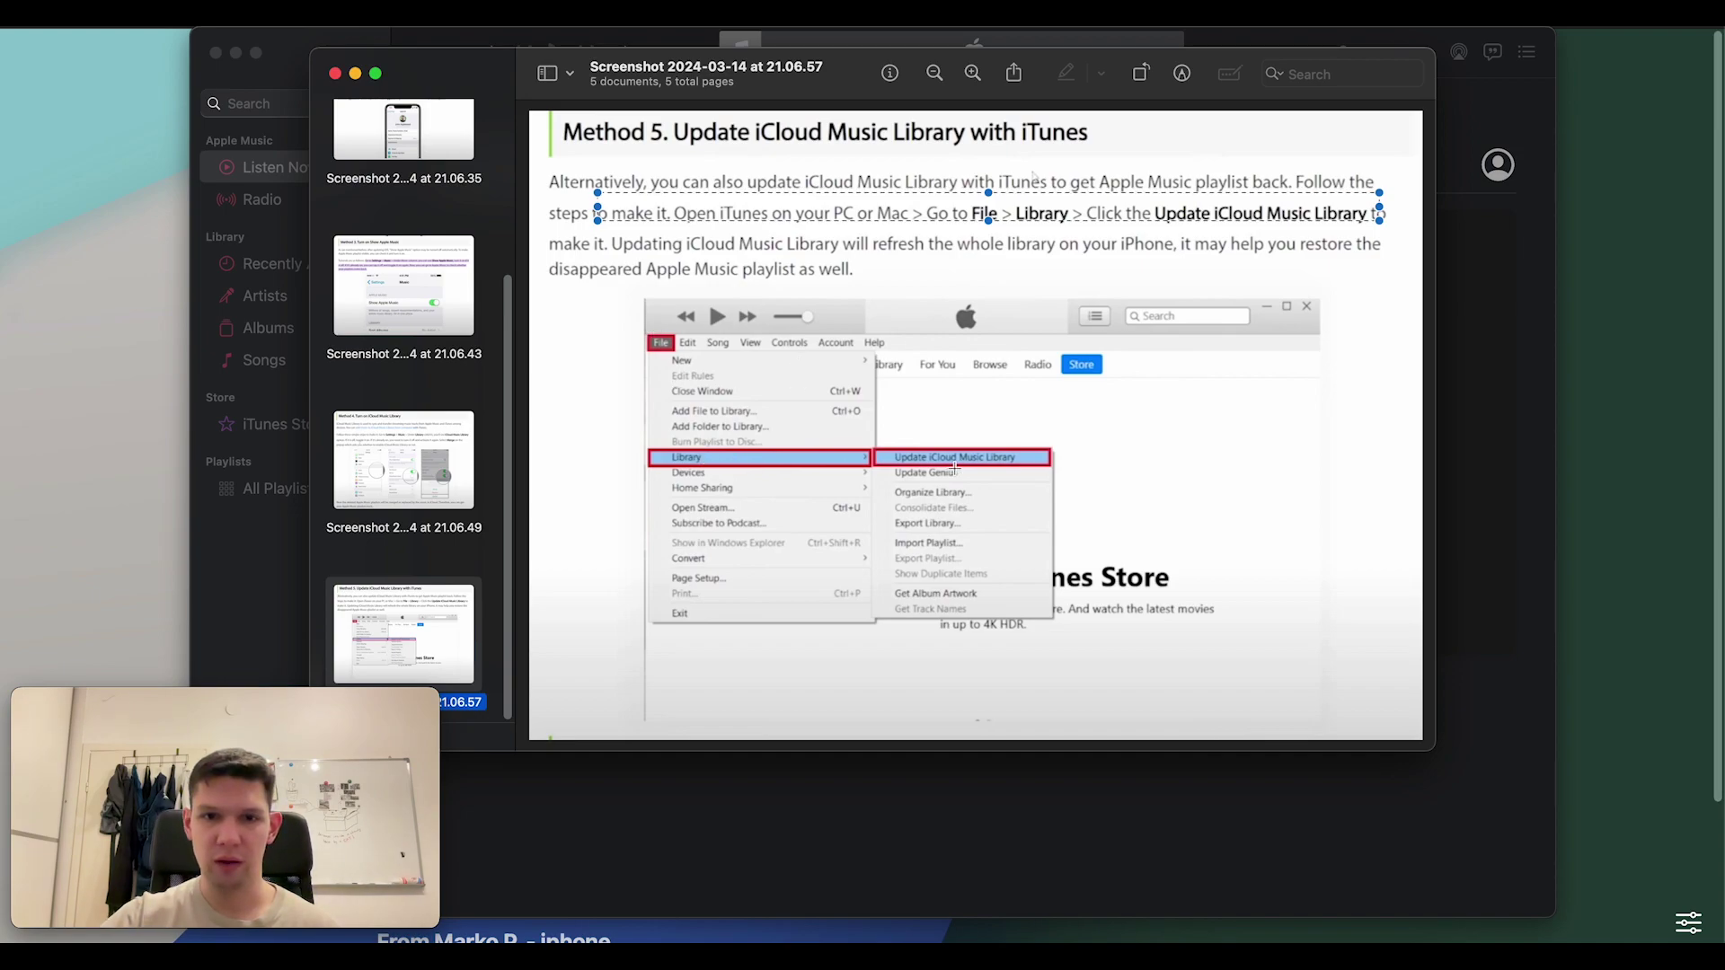
mouse_move(958, 288)
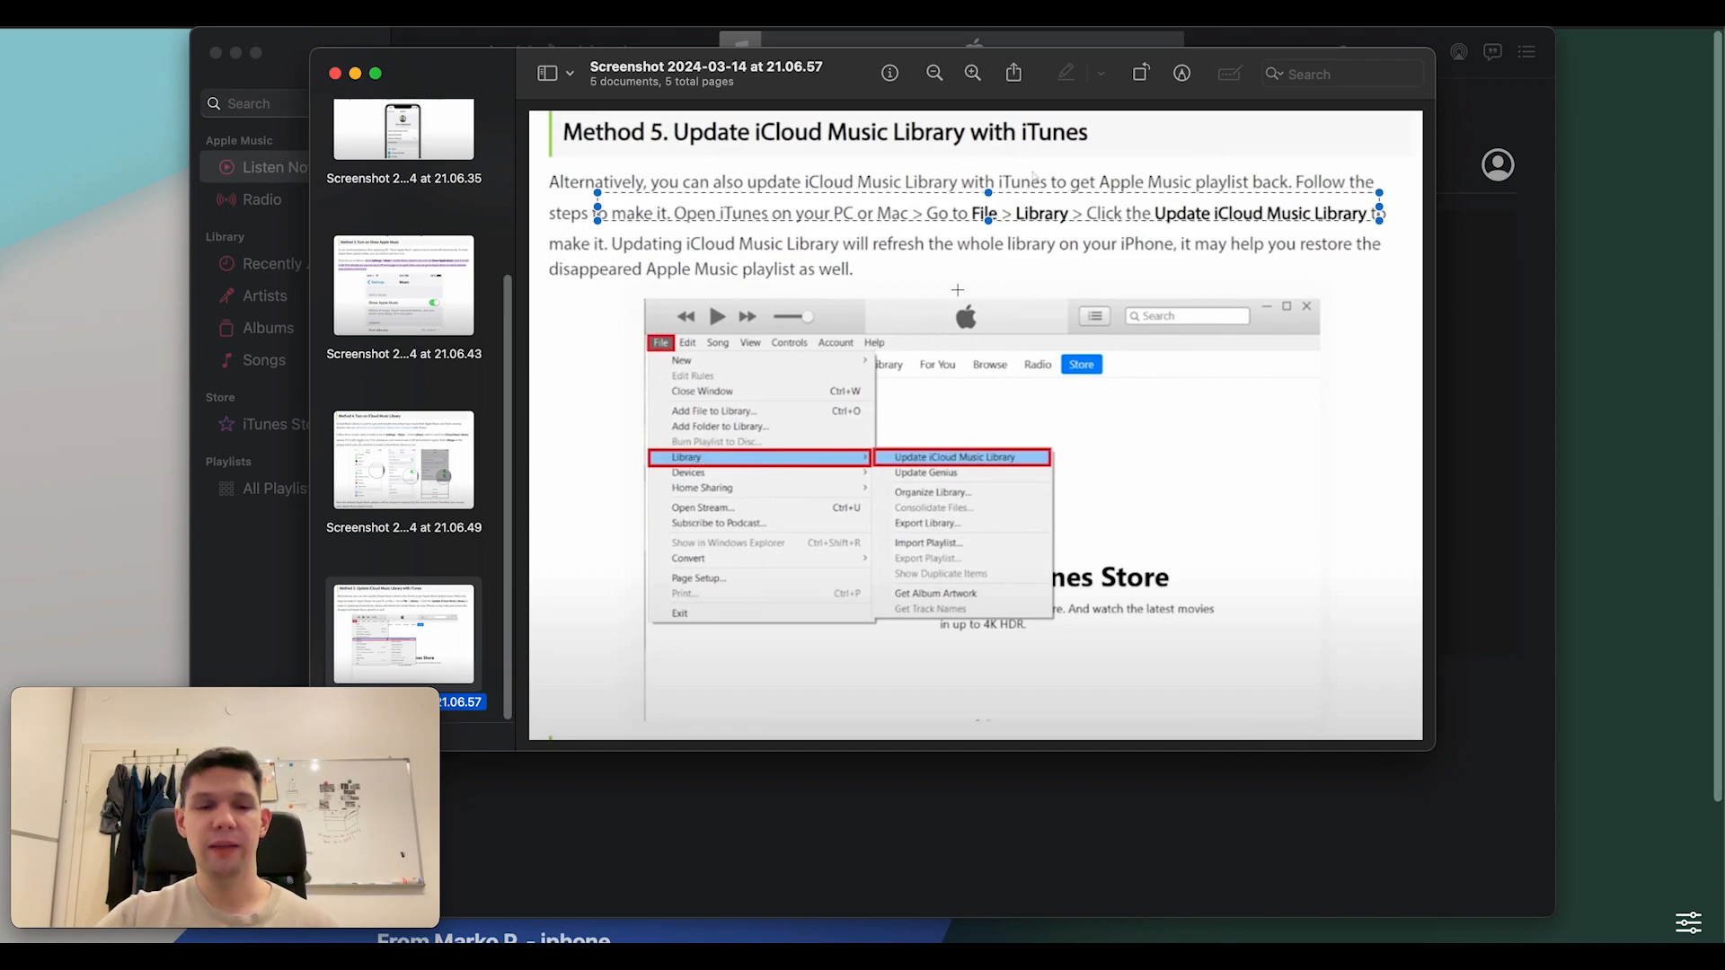